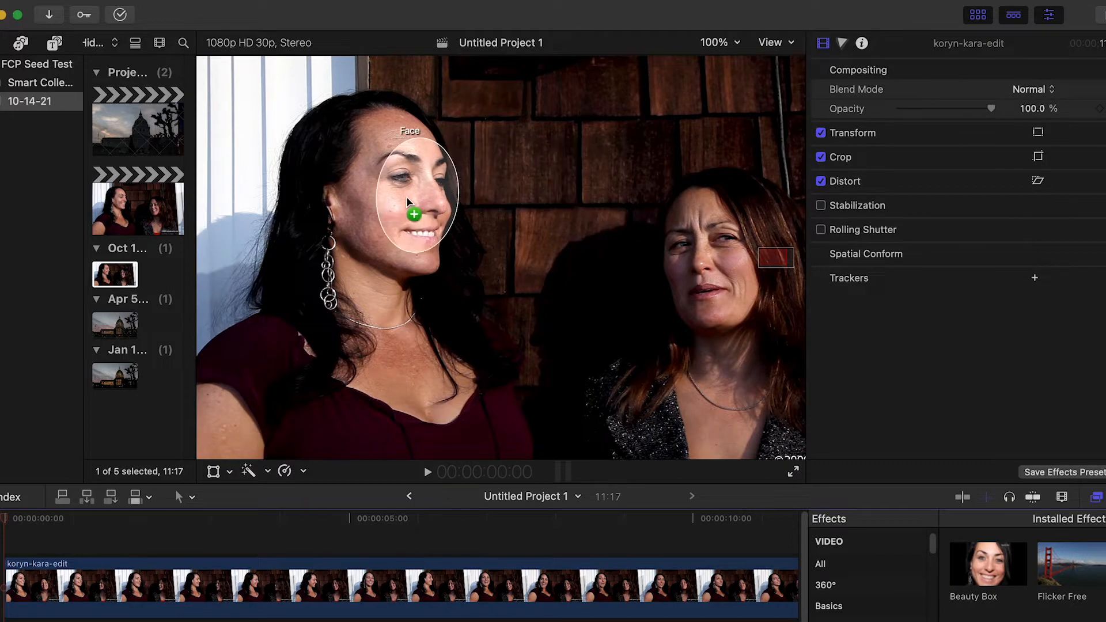
Track the mask, sample skin tones from the frame and adjust Contrast Enhance
click(414, 214)
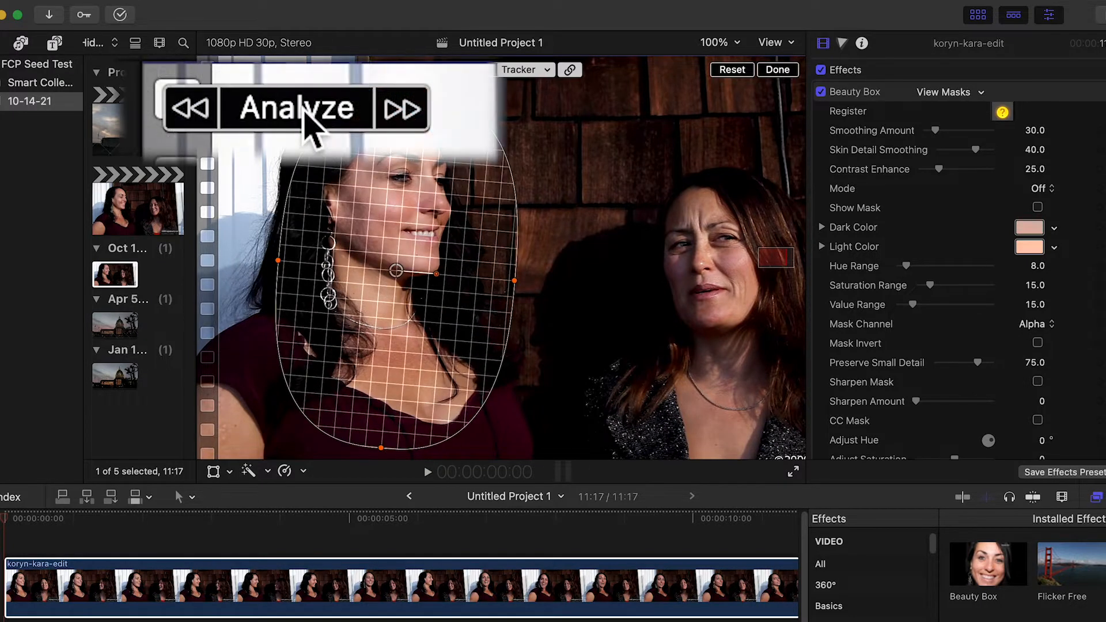
click(295, 109)
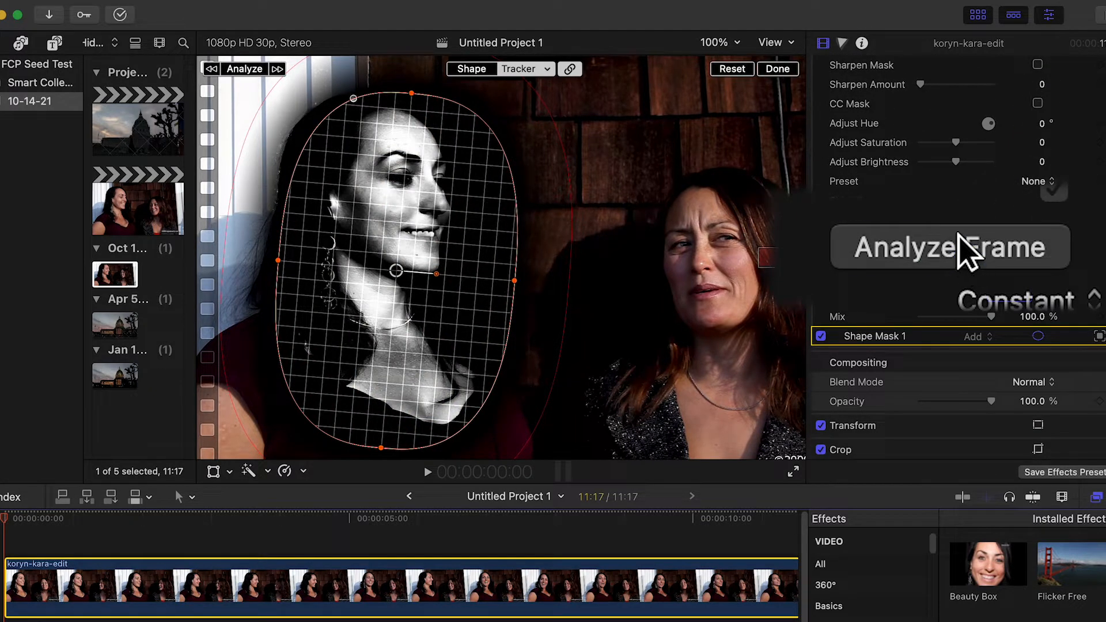
click(948, 247)
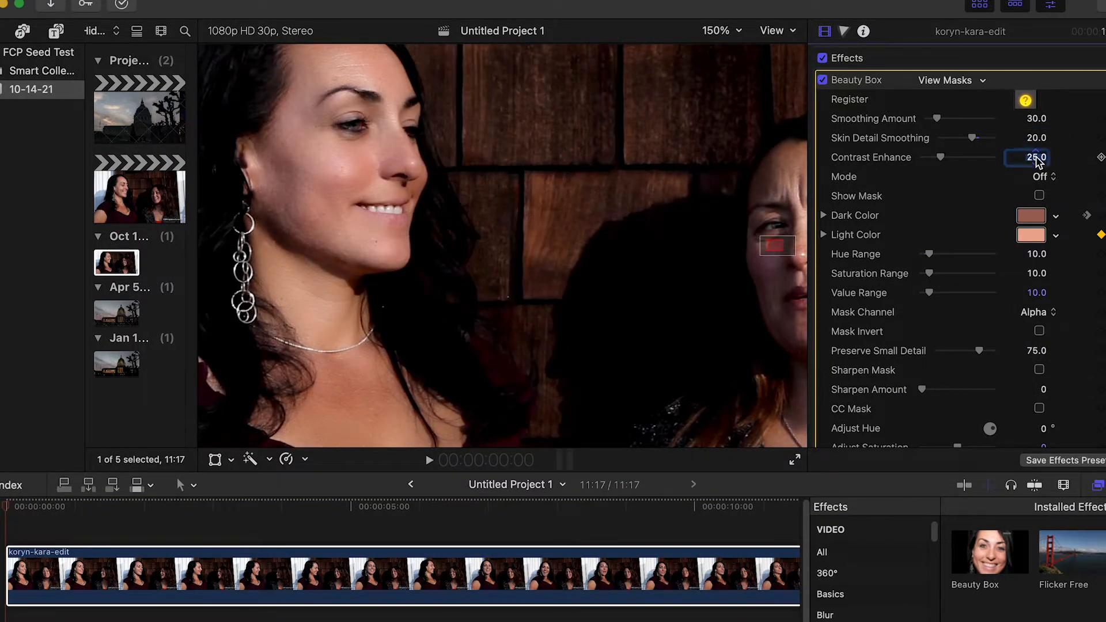
drag(967, 158, 994, 158)
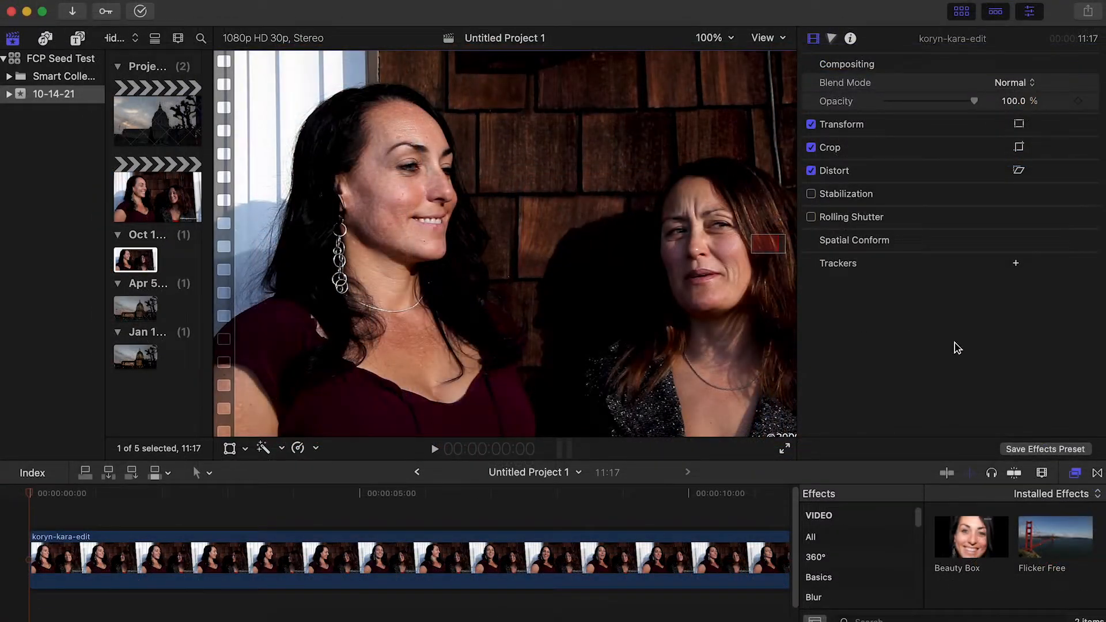
mouse_move(986, 476)
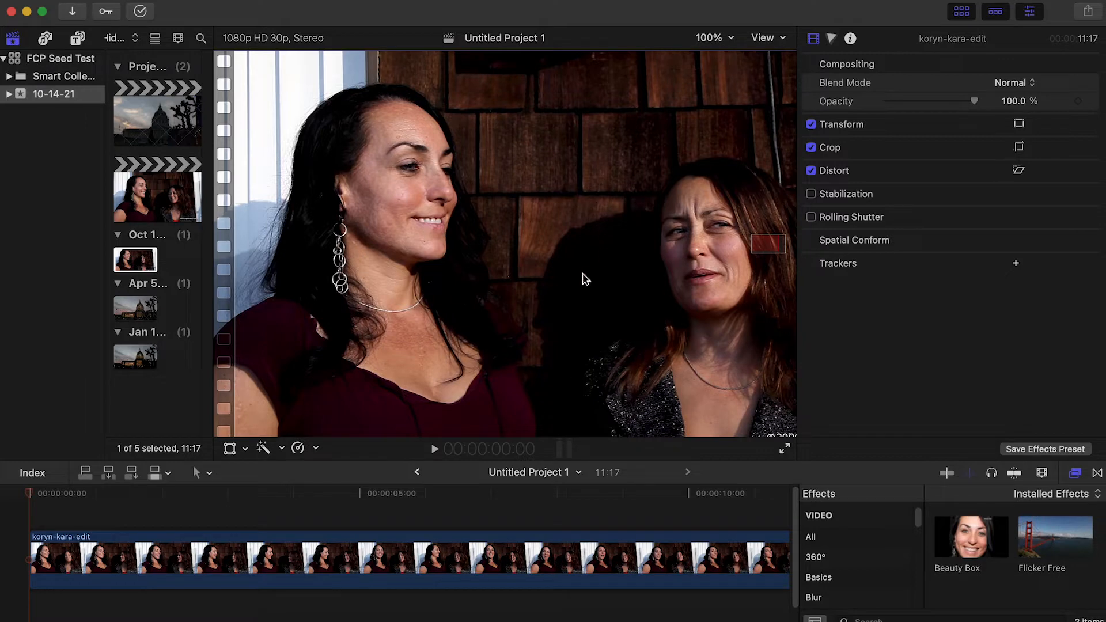
mouse_move(563, 228)
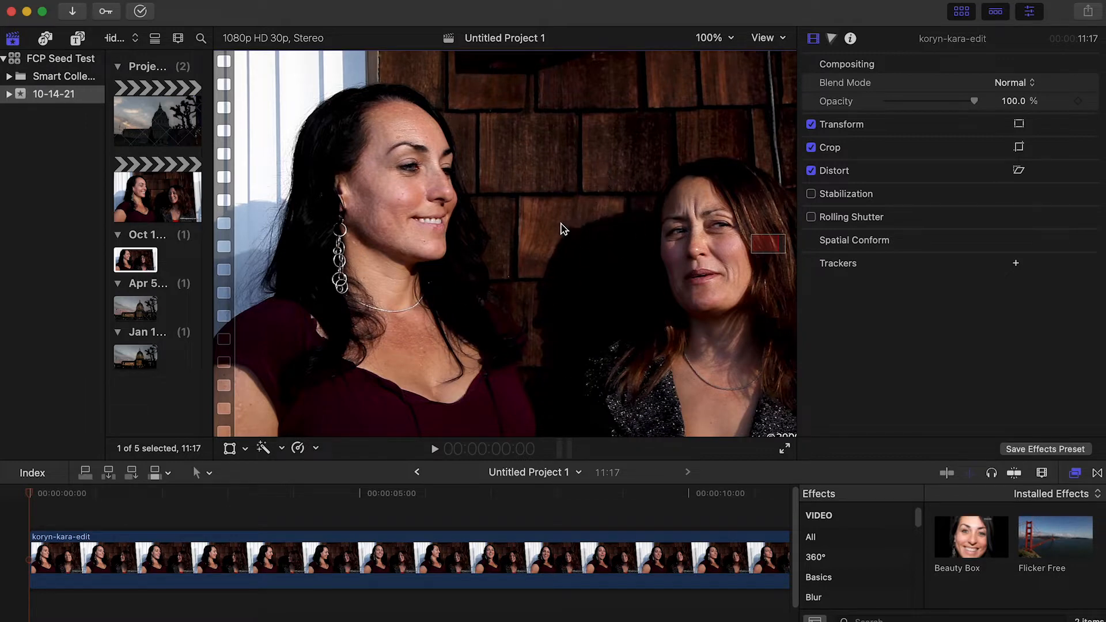
mouse_move(539, 183)
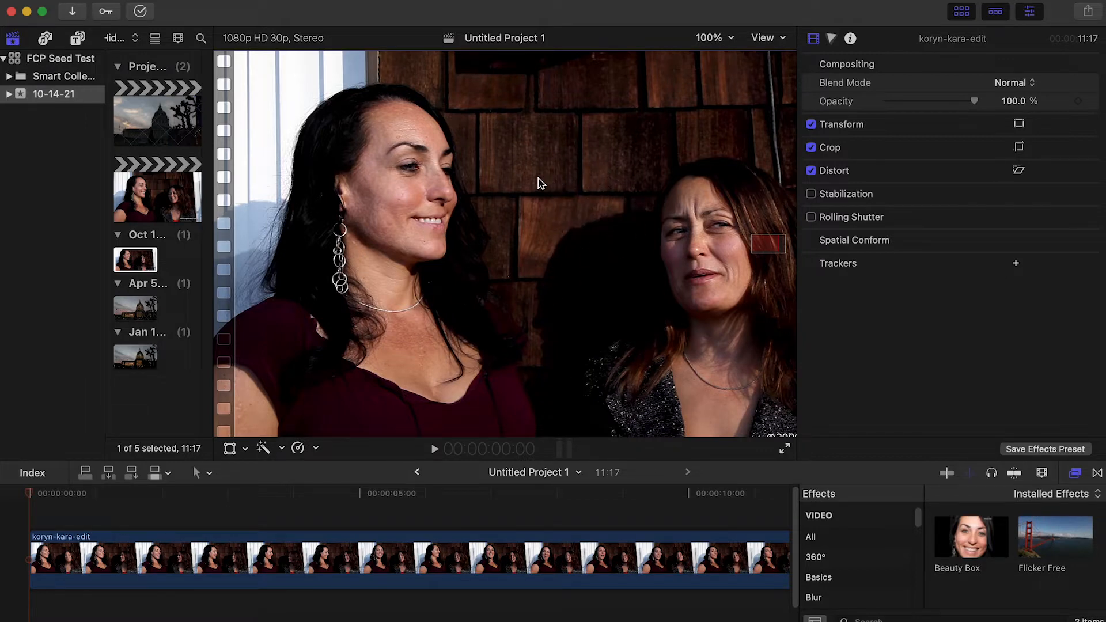
mouse_move(536, 232)
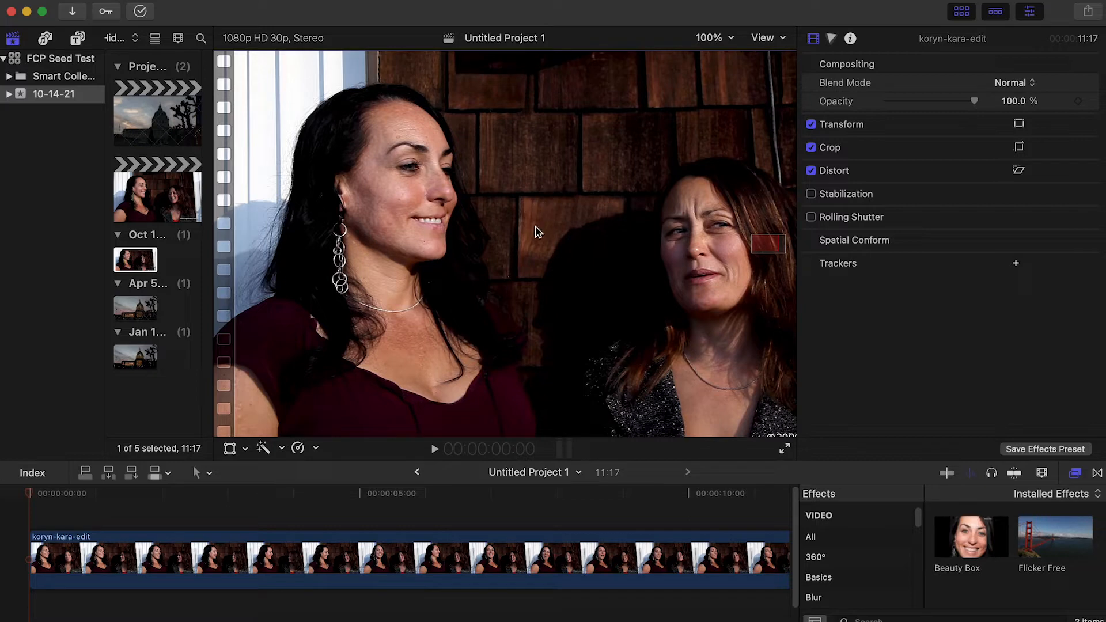
mouse_move(490, 326)
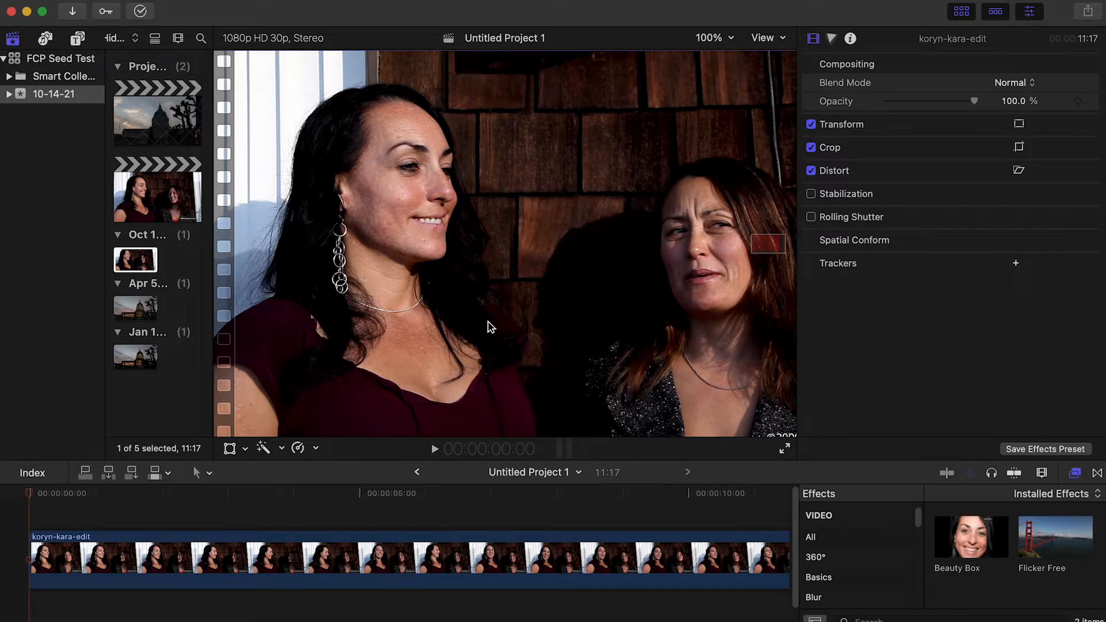
mouse_move(498, 336)
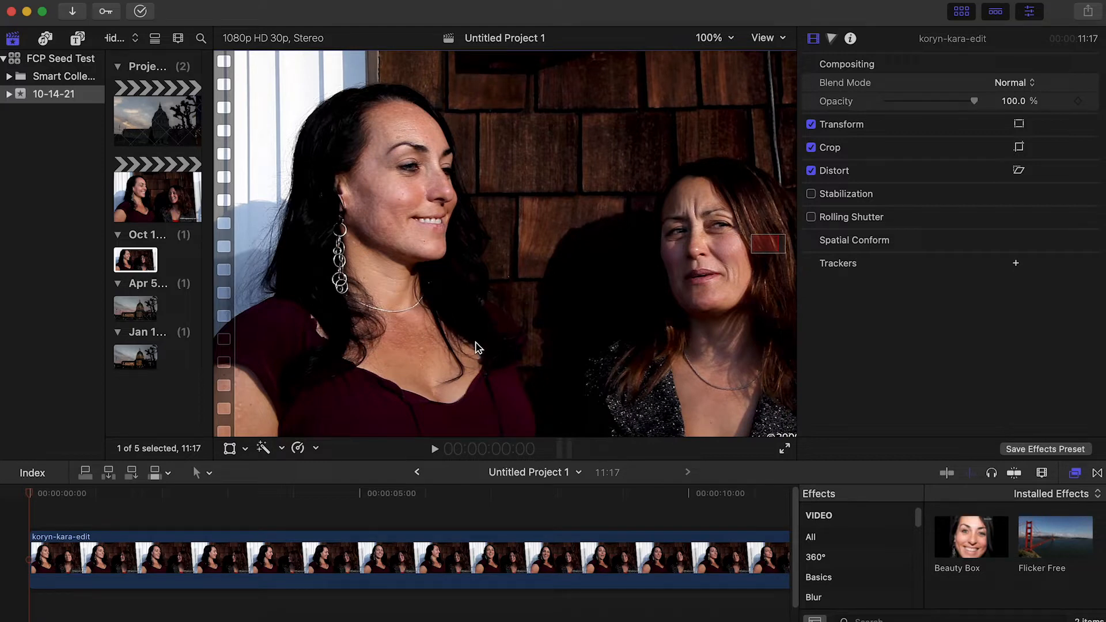
mouse_move(390, 313)
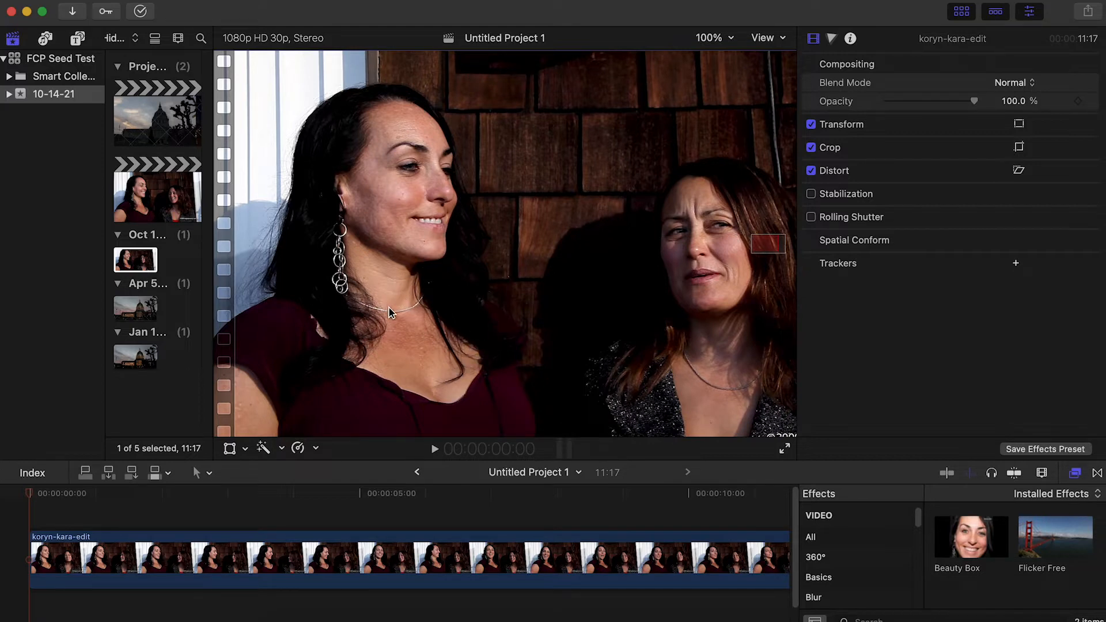
mouse_move(416, 261)
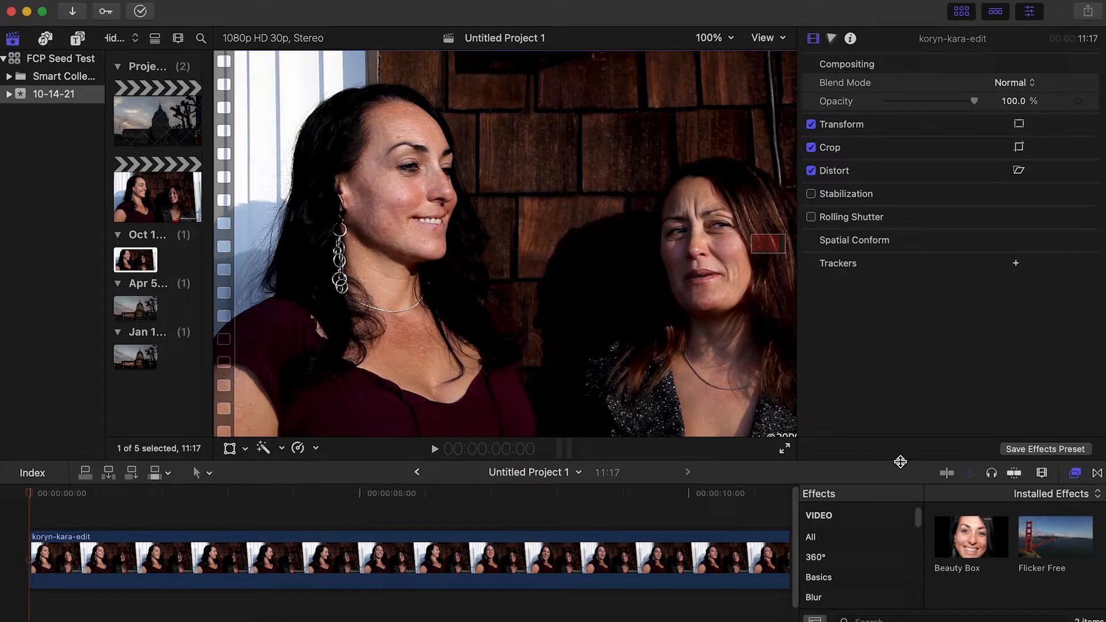
Select the two-women interview clip and apply the Beauty Box effect to it
click(970, 537)
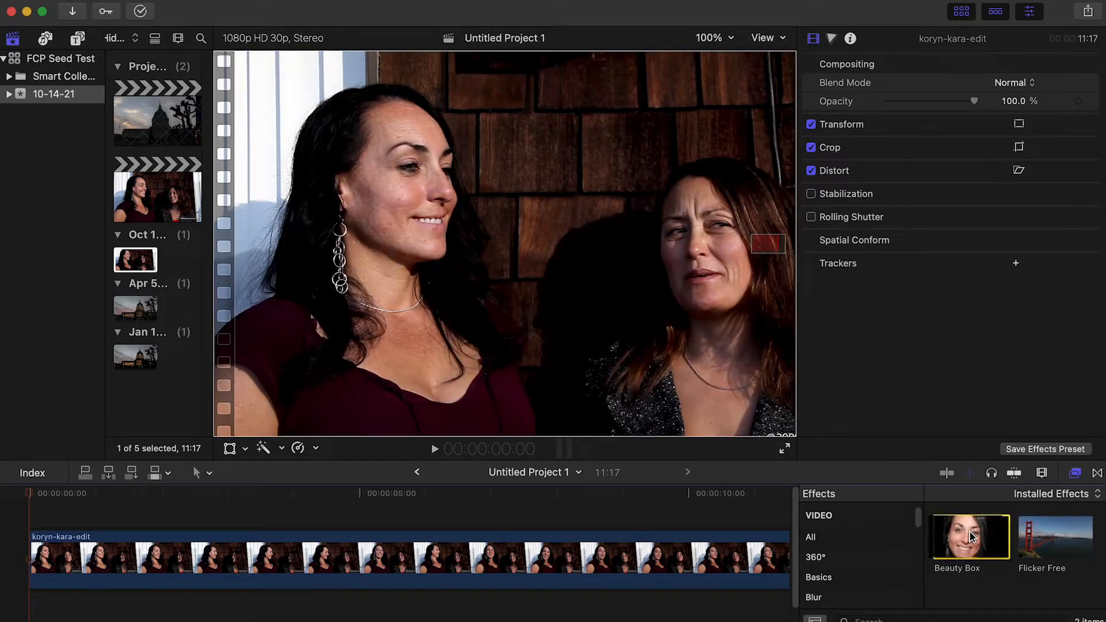
click(970, 539)
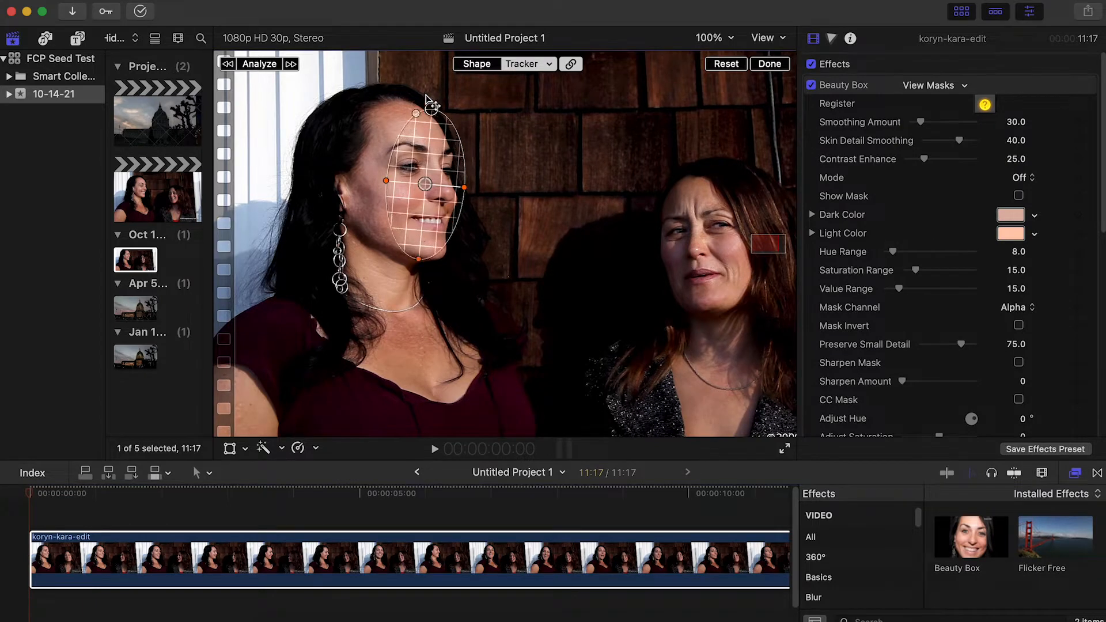
Stretch the mask taller and wider over the head, past the hairline, and square off its shape
drag(416, 113, 436, 54)
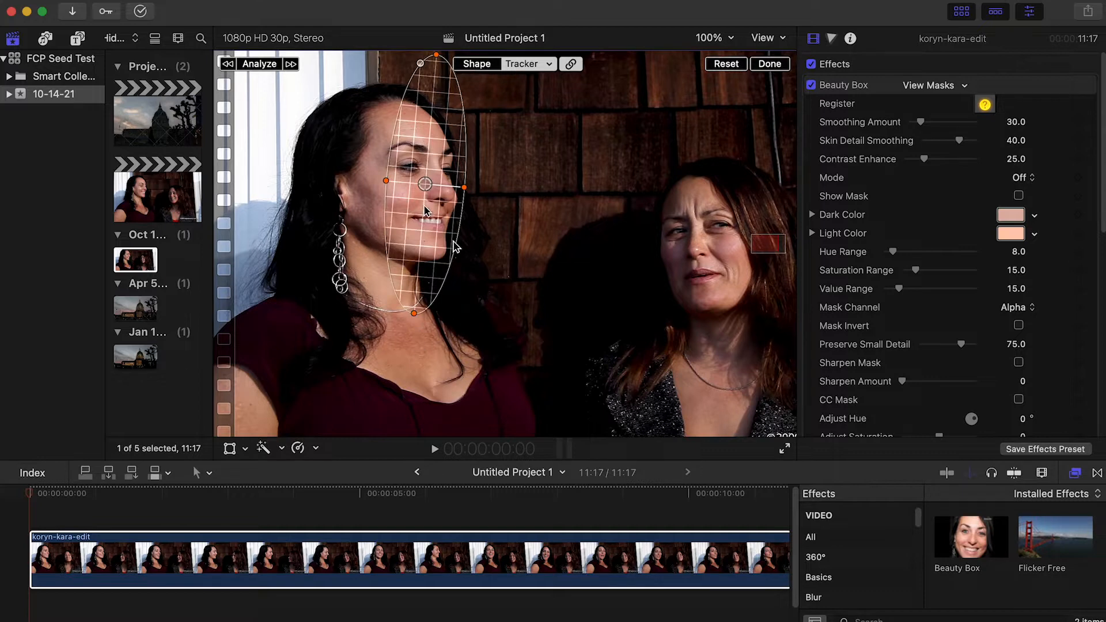
mouse_move(406, 286)
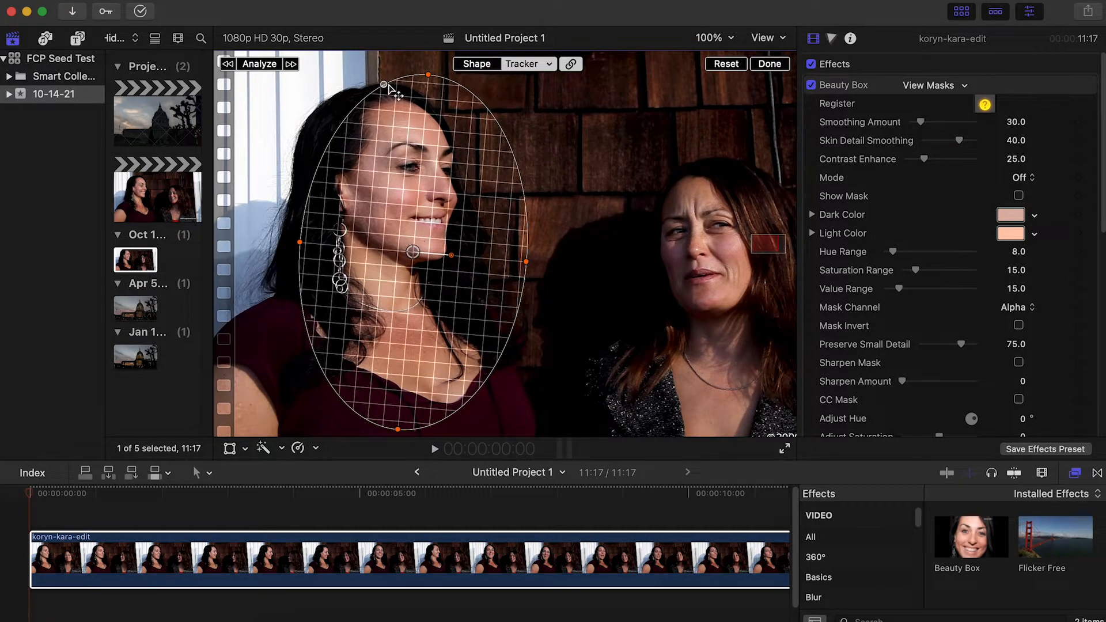
drag(385, 87, 379, 84)
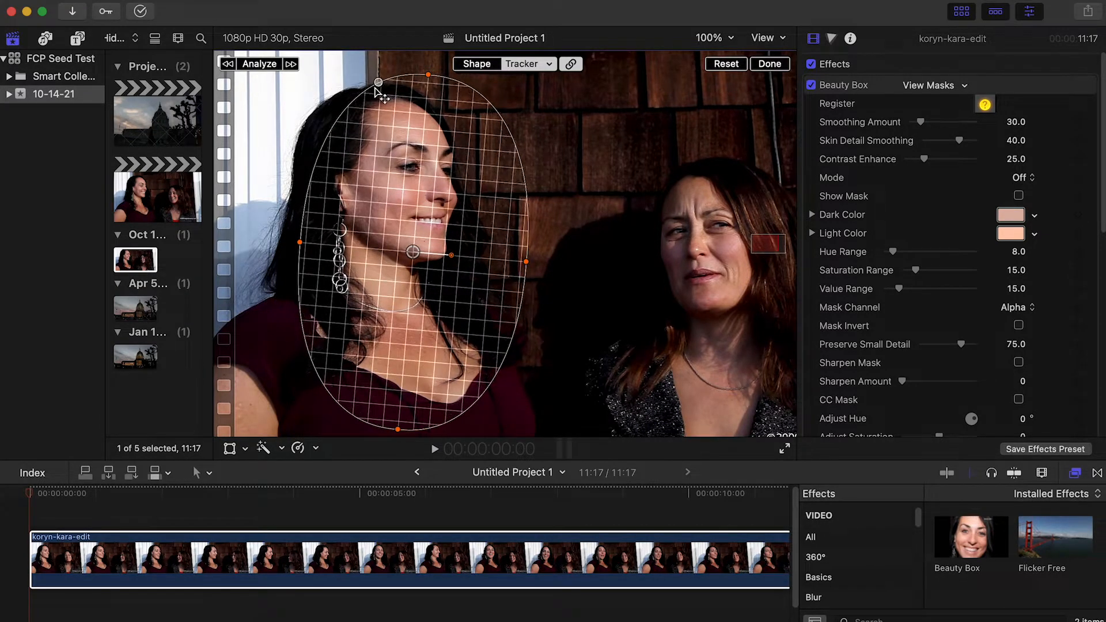
drag(379, 83, 361, 77)
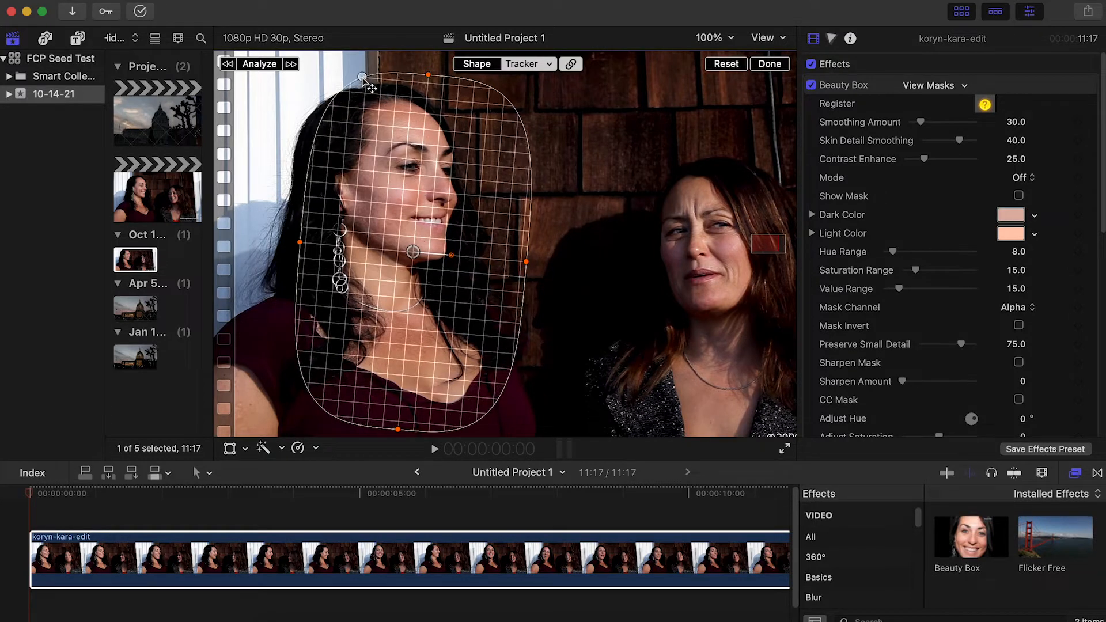
drag(362, 76, 372, 81)
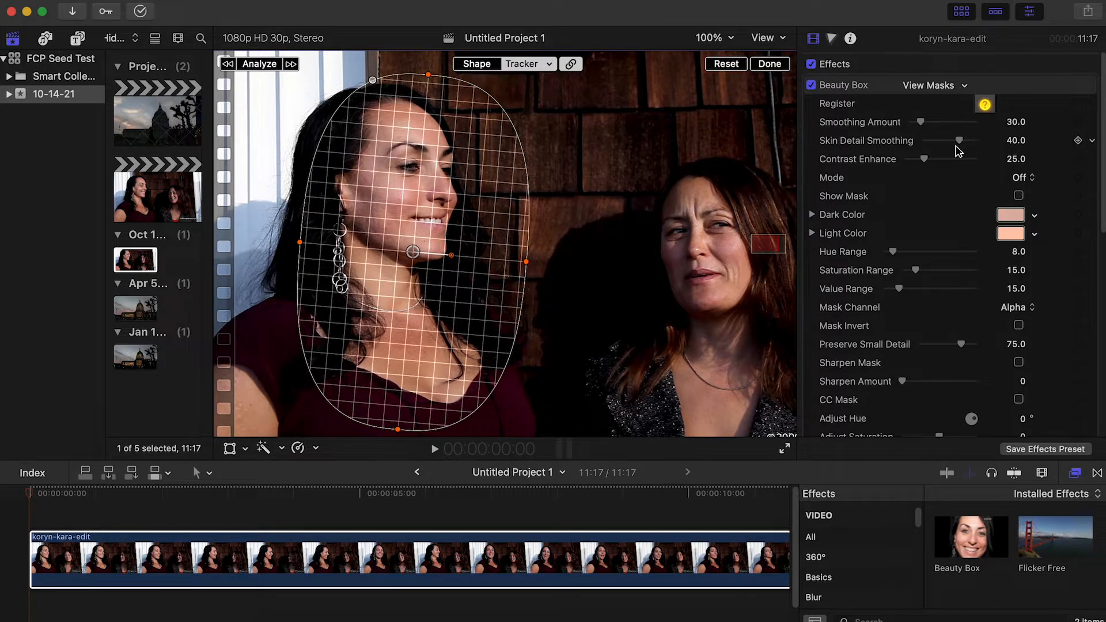
mouse_move(412, 236)
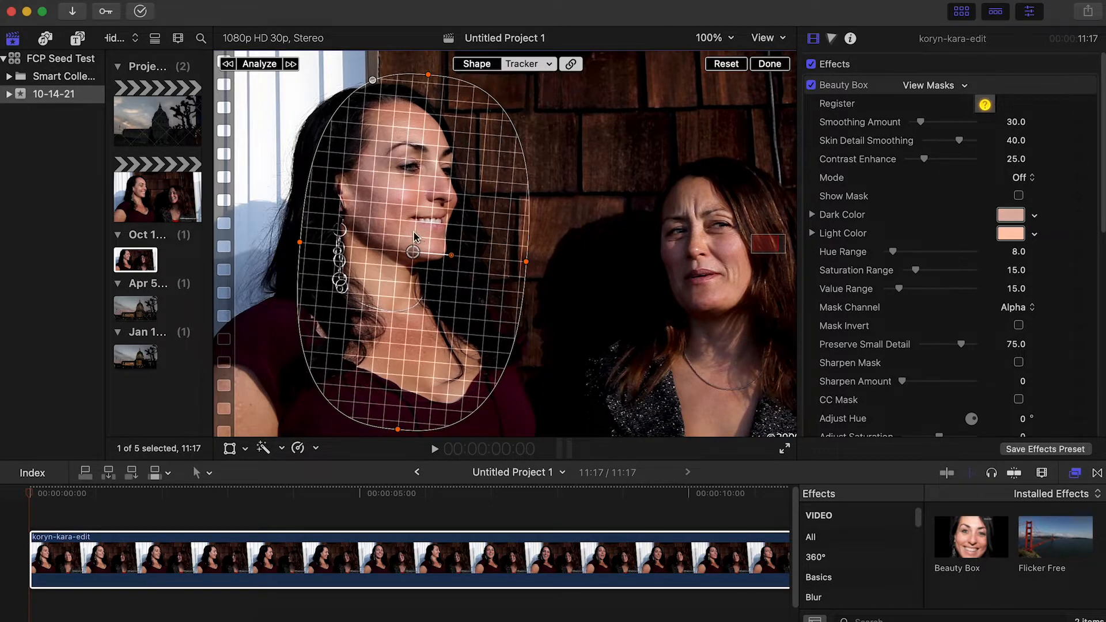
mouse_move(376, 140)
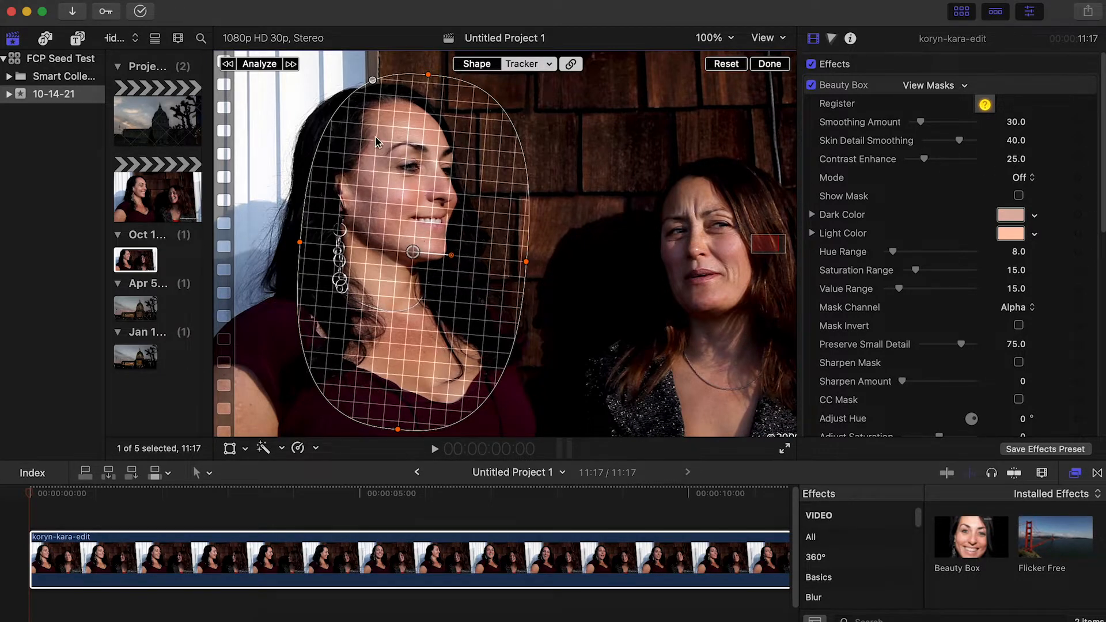
mouse_move(479, 148)
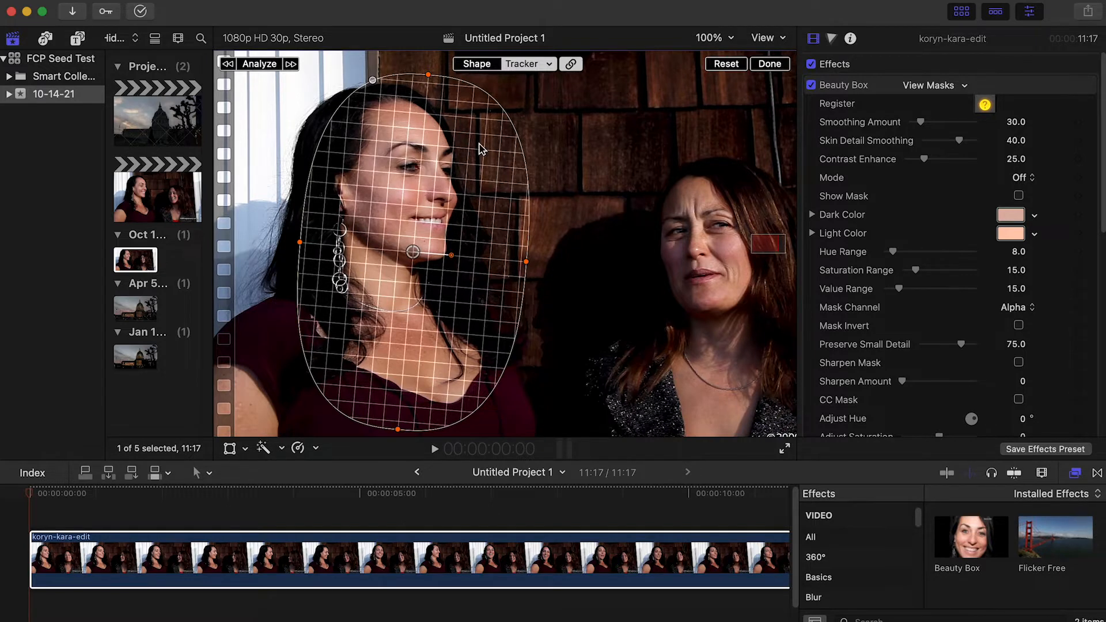
mouse_move(414, 241)
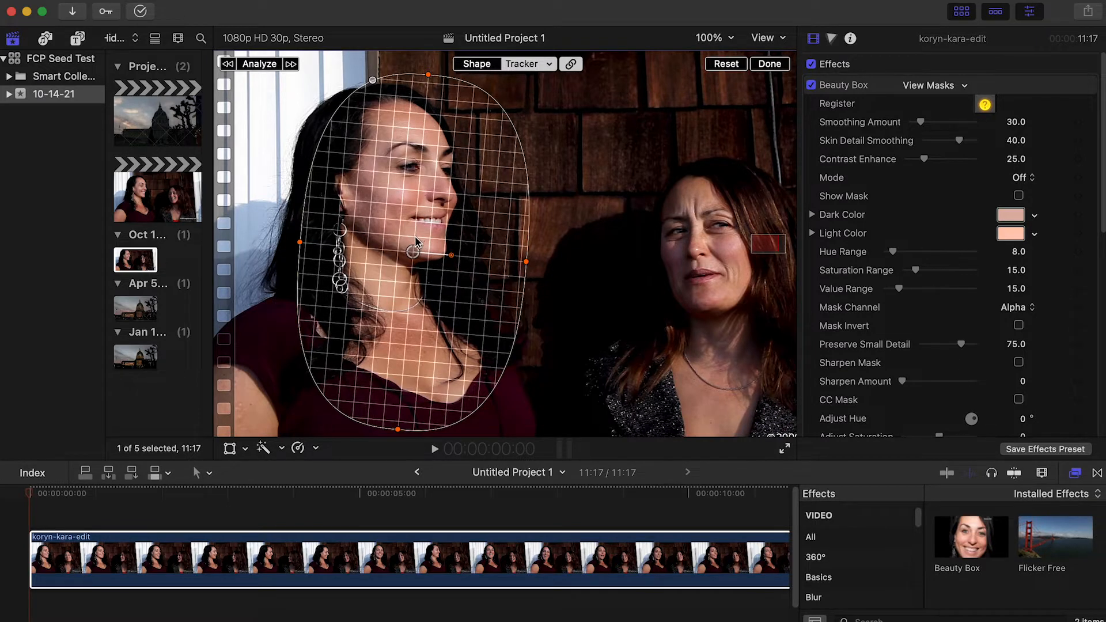
mouse_move(712, 282)
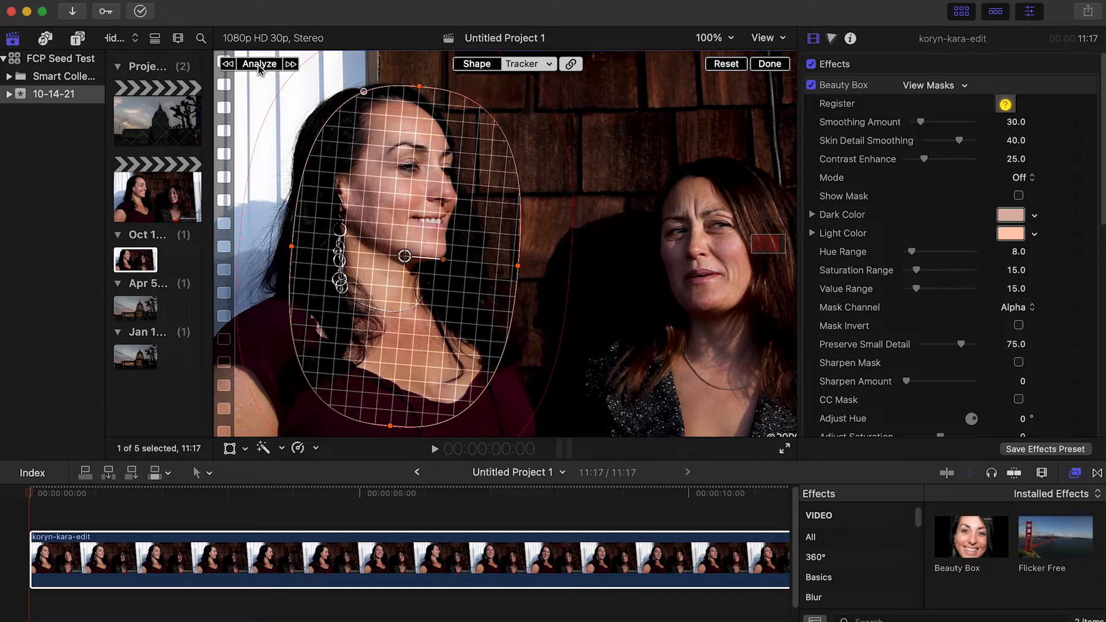
Analyze to track the mask along her face, then jump to about 7 seconds
click(259, 63)
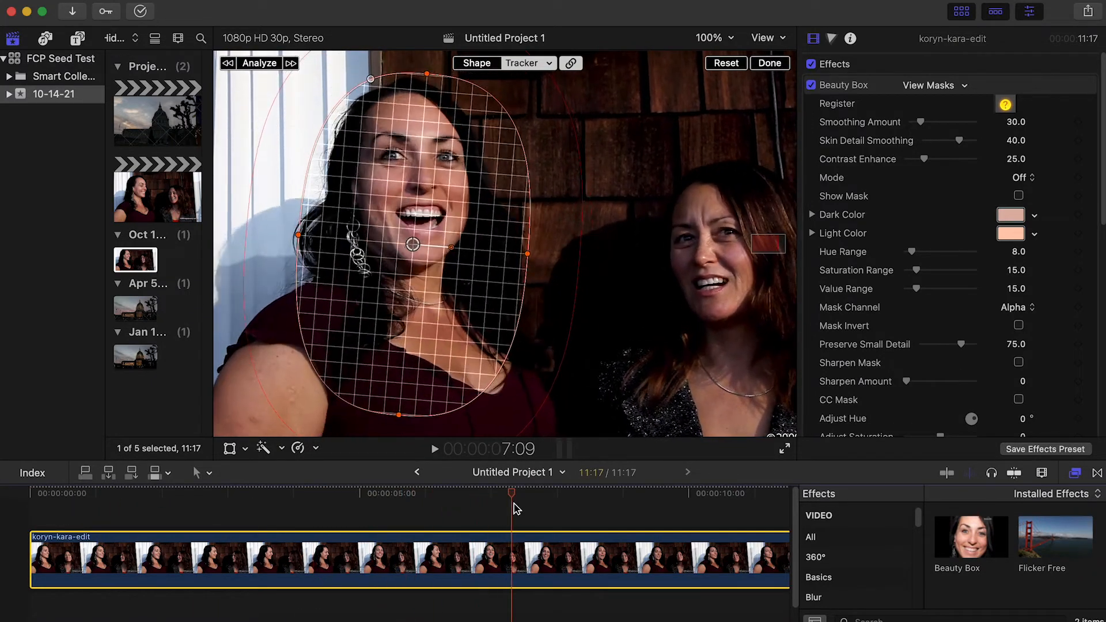
click(724, 492)
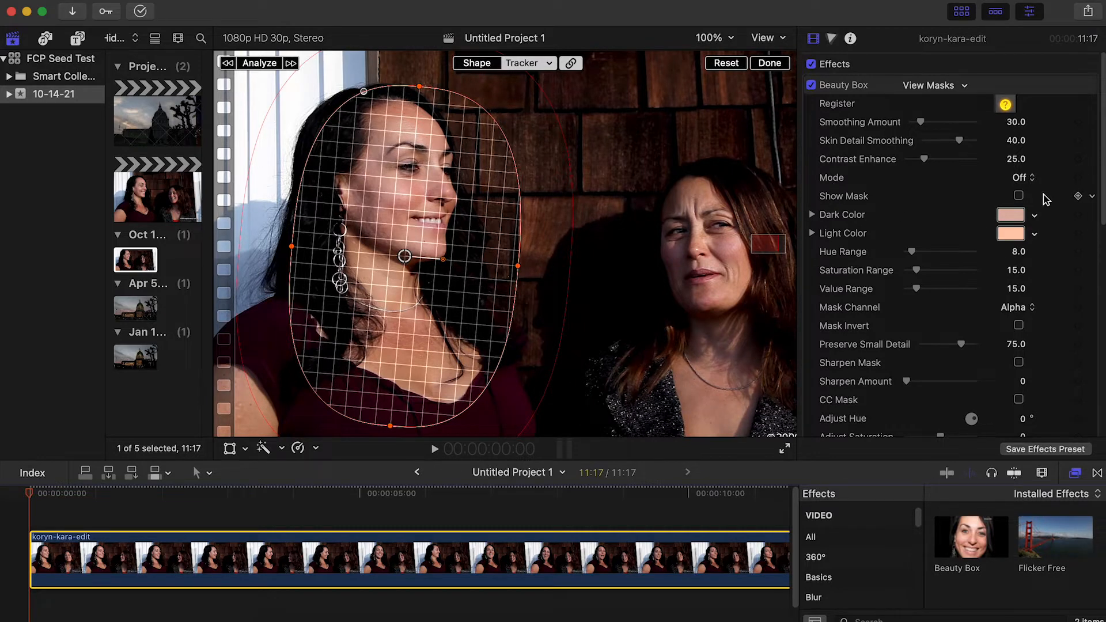
Enable Show Mask and reach the Analyze Frame section to sample skin tones
click(1017, 195)
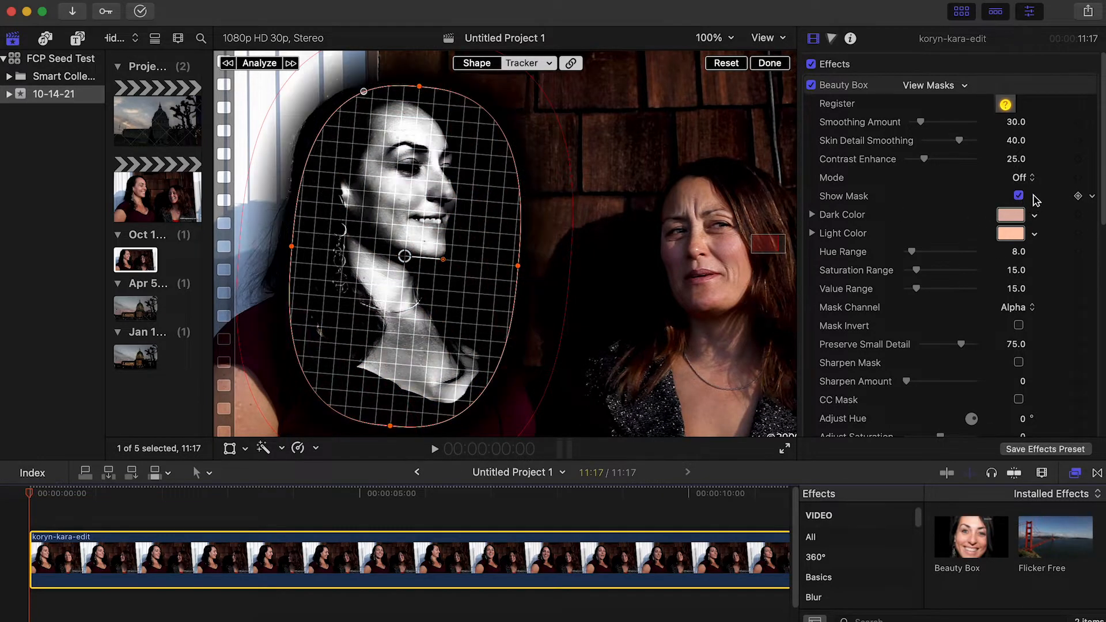
scroll(down, 3)
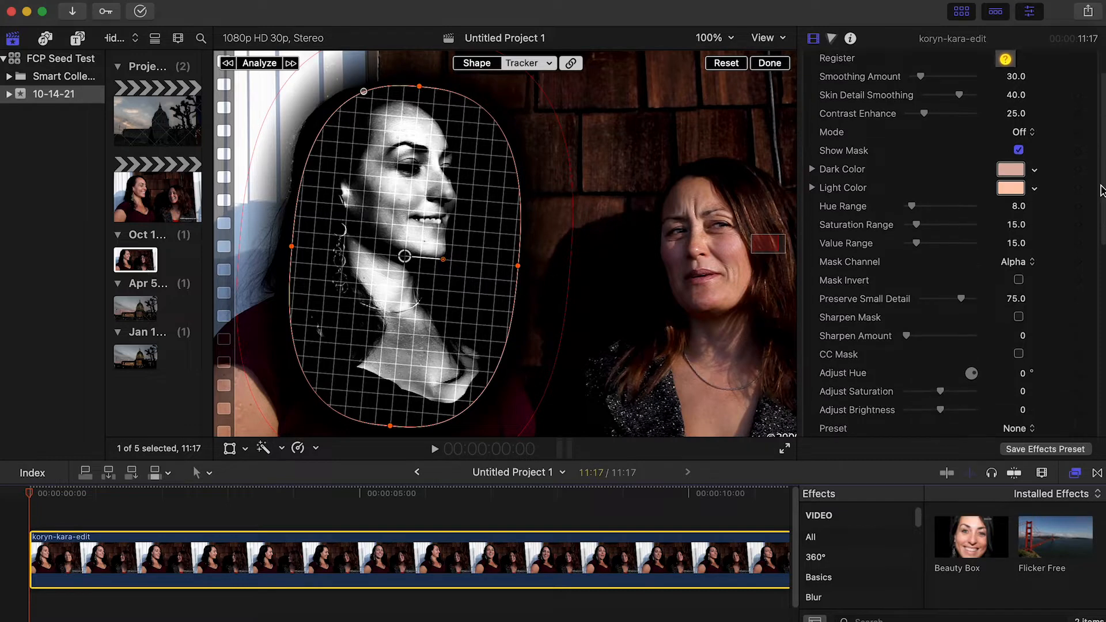
scroll(down, 3)
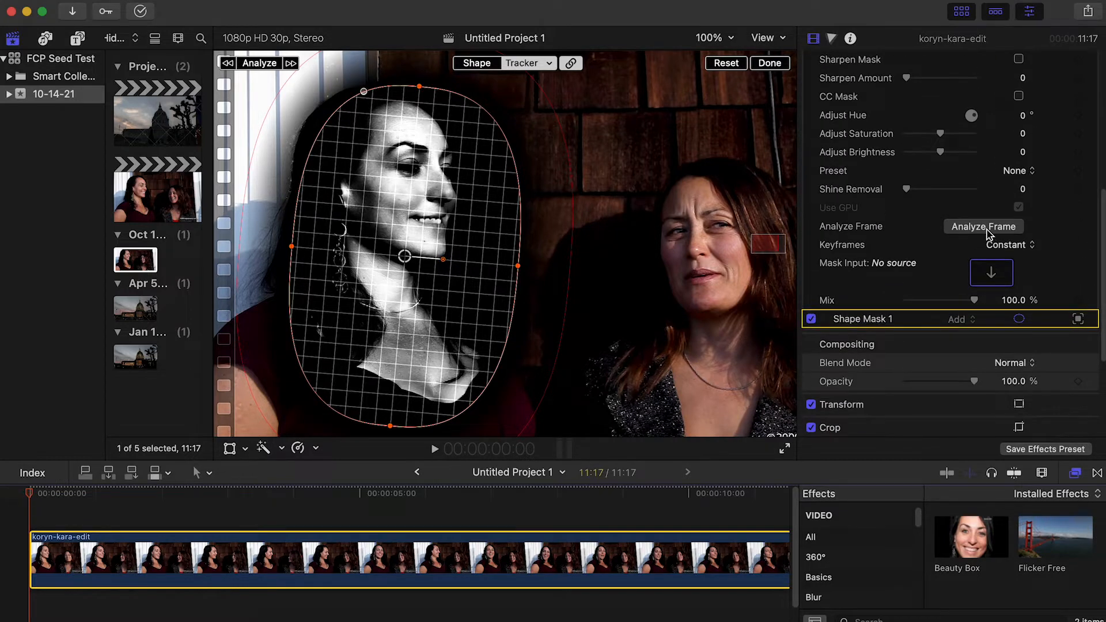
click(983, 225)
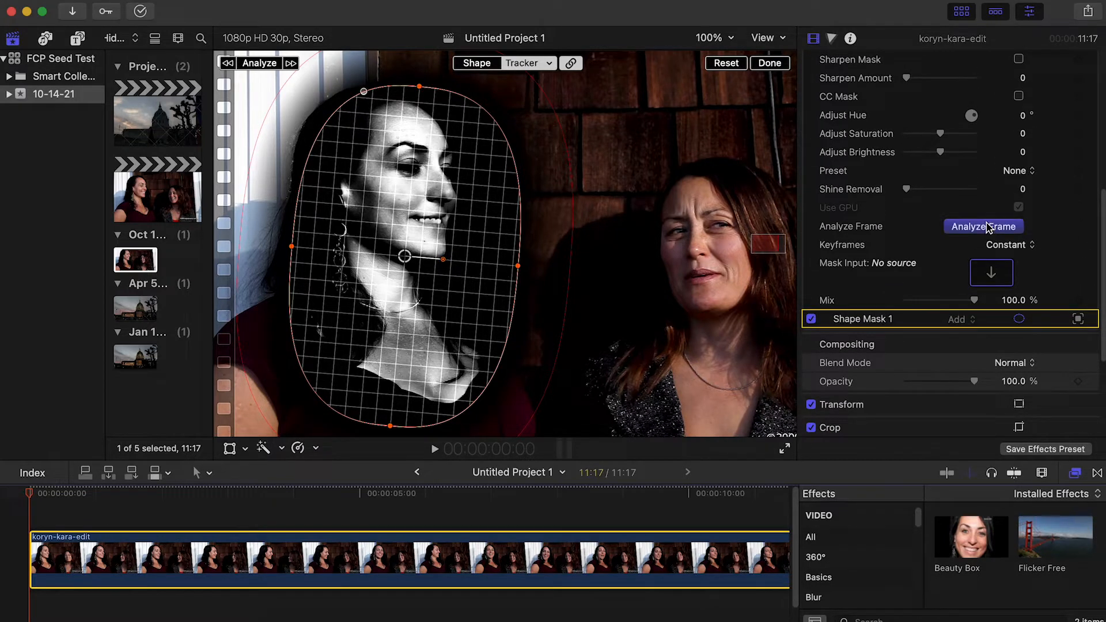
Analyze the current frame's skin tones, then return to the clip's beginning
click(982, 227)
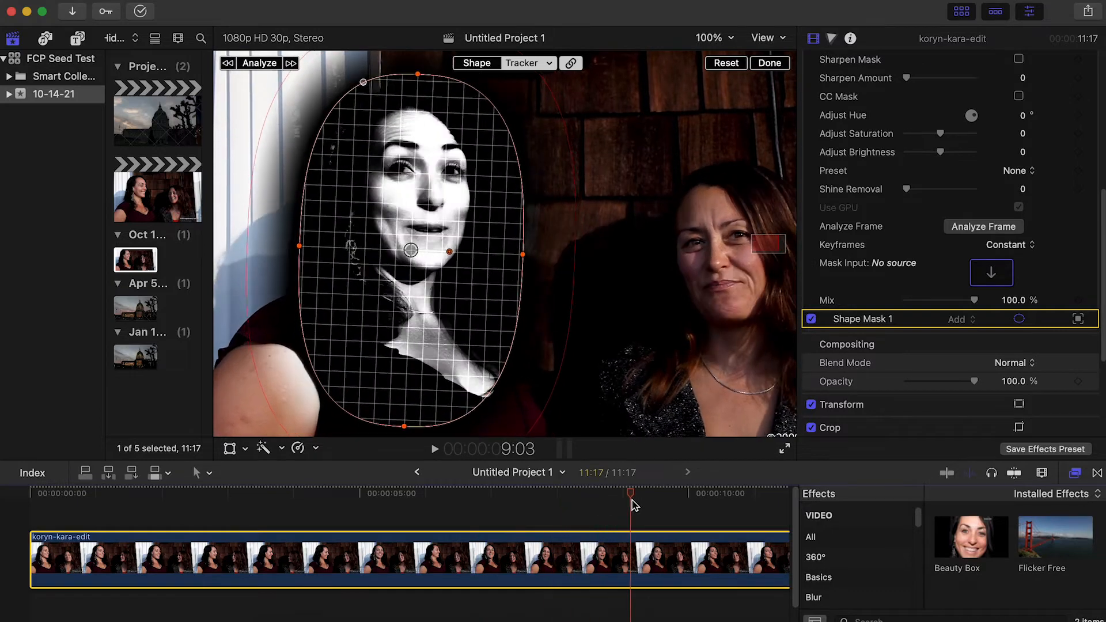
click(28, 493)
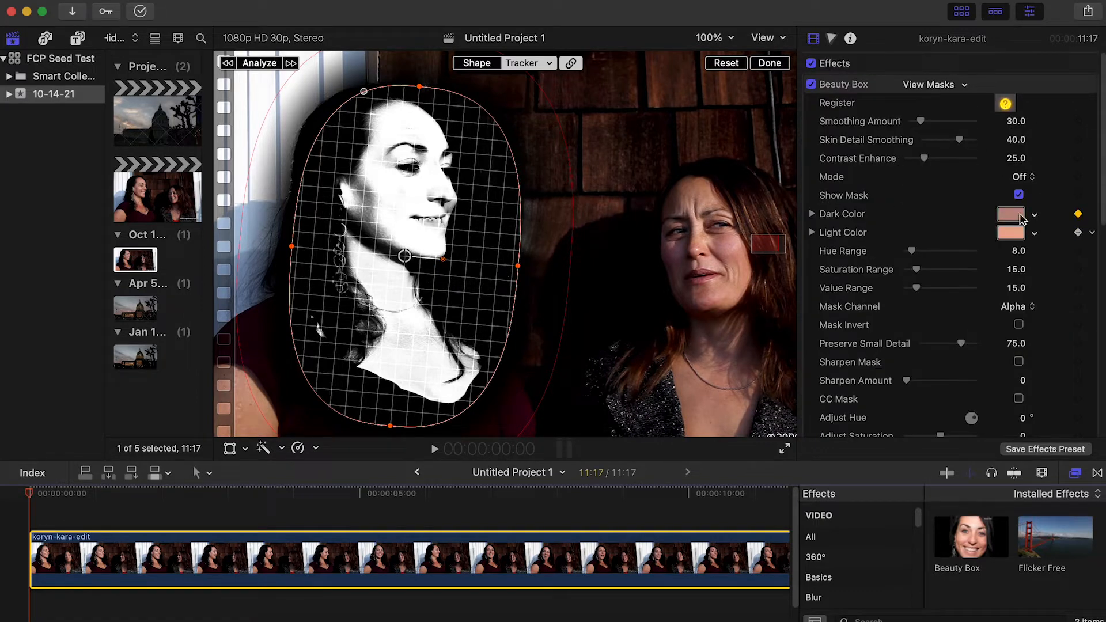
Turn off Show Mask, set Skin Detail Smoothing to 20 and the color ranges to 10
click(1017, 195)
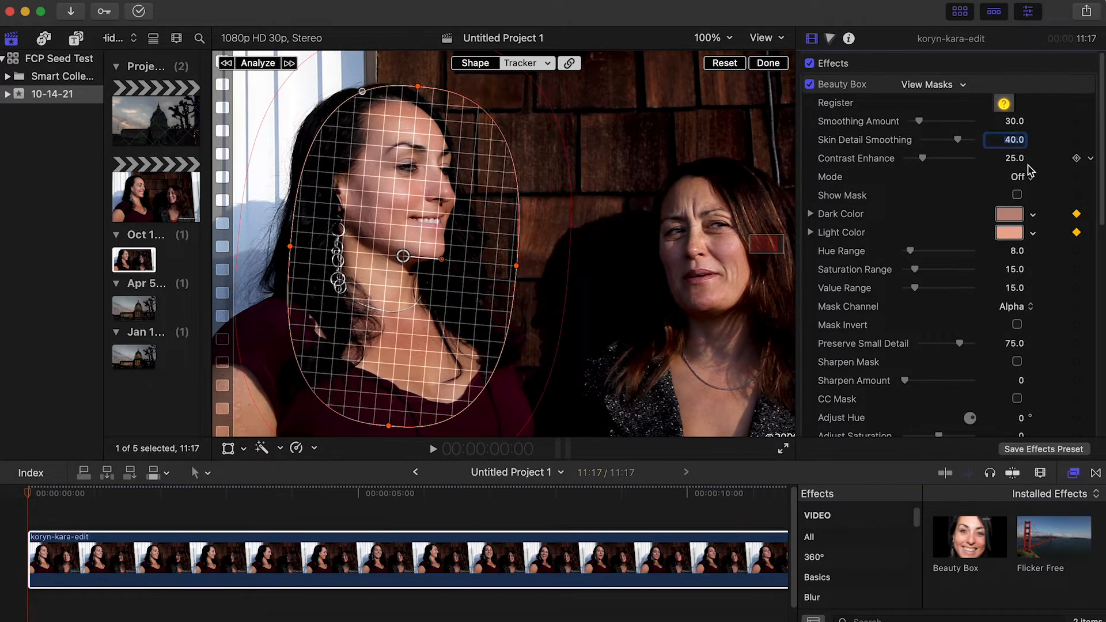
text(20)
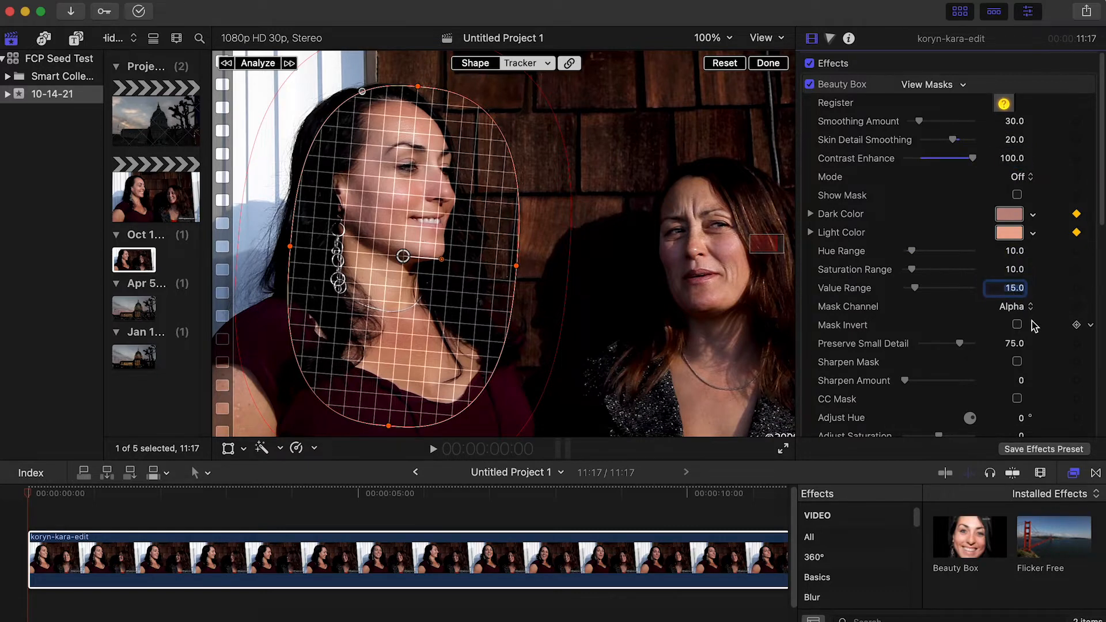
text(10)
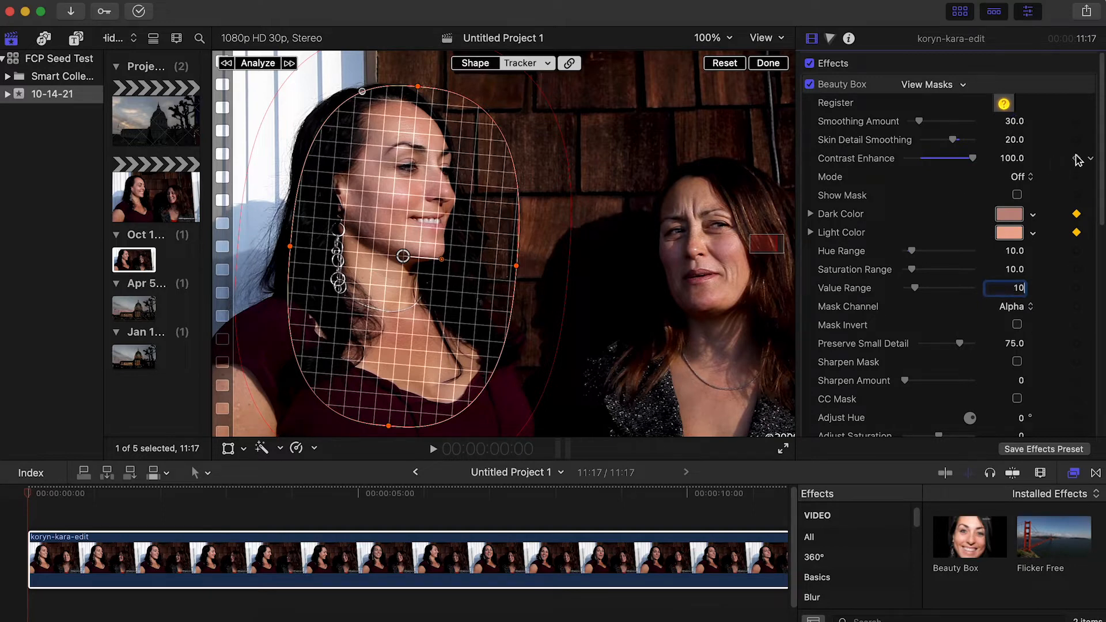
mouse_move(1098, 153)
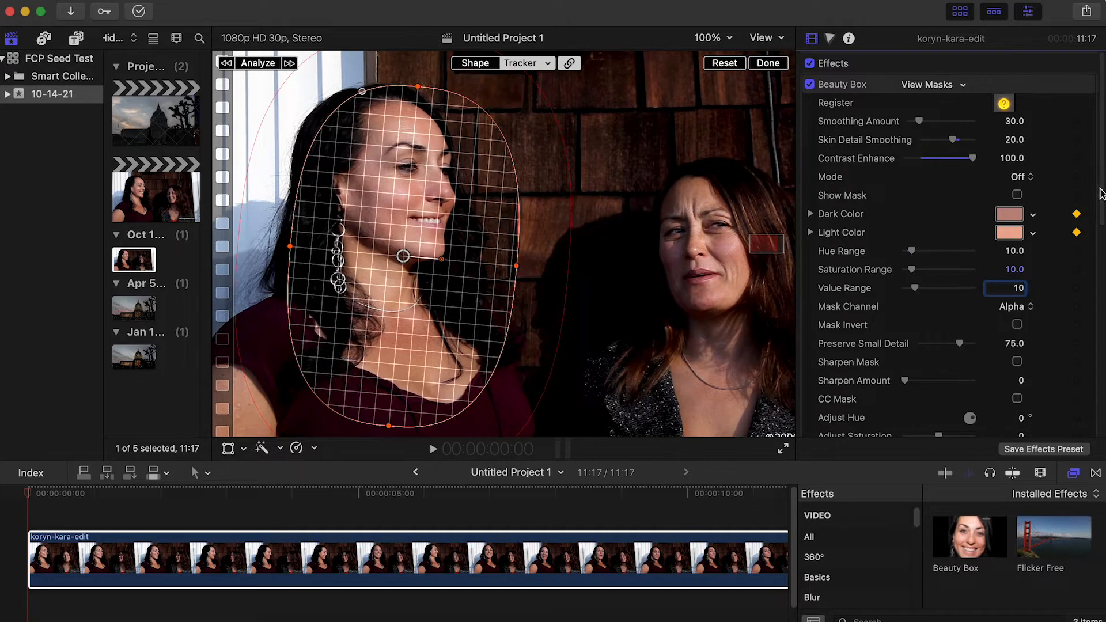
scroll(down, 3)
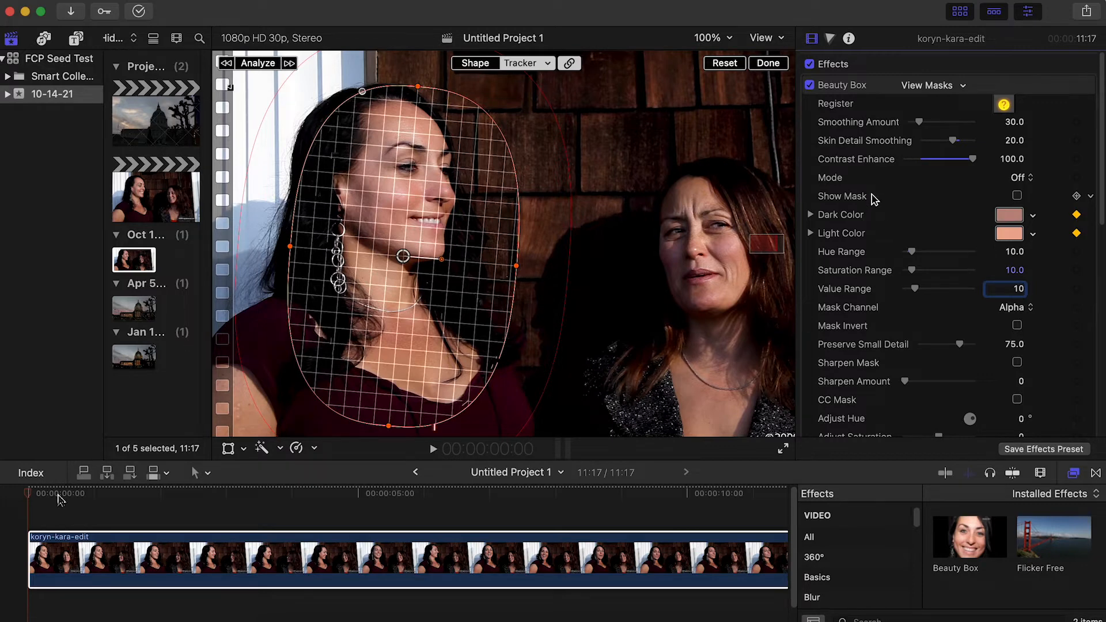
Move the playhead to the clip's start and play back the smoothed result
click(767, 62)
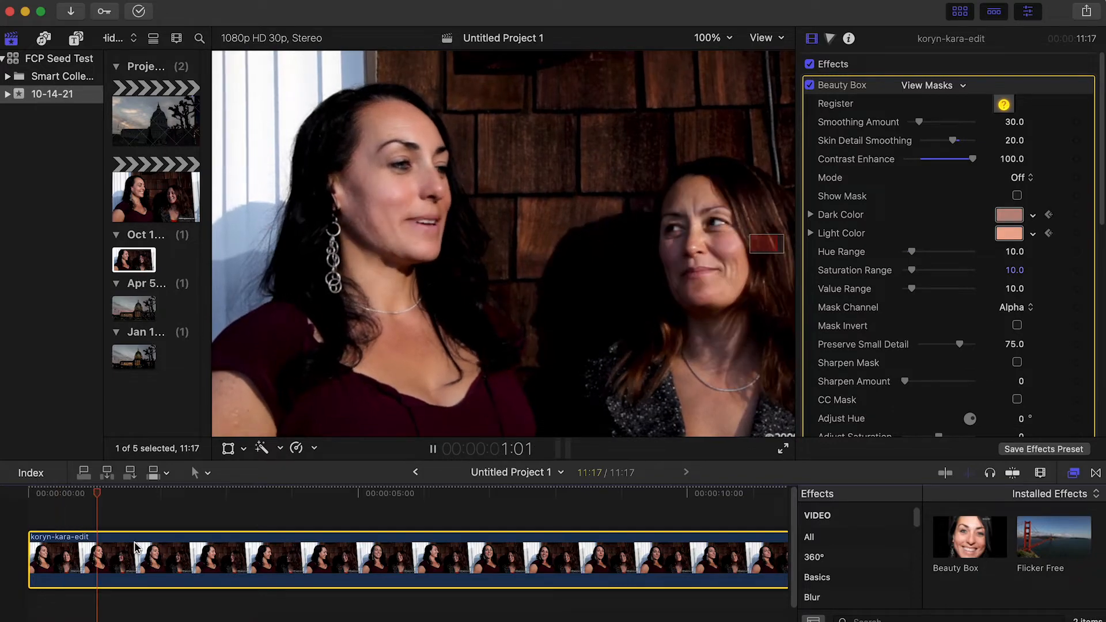
click(204, 494)
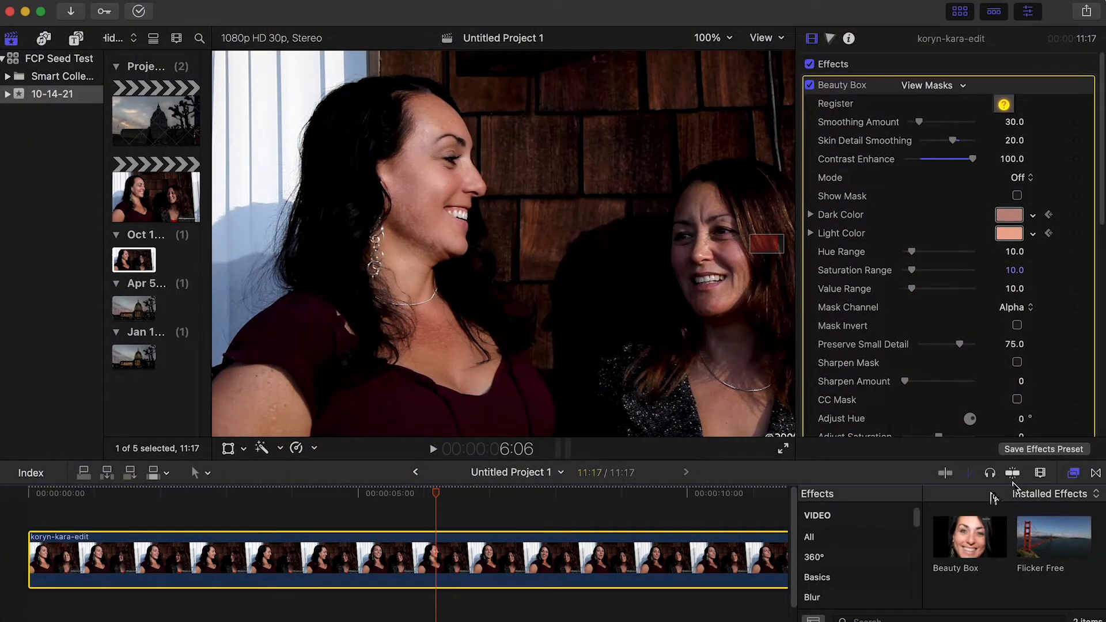
click(931, 85)
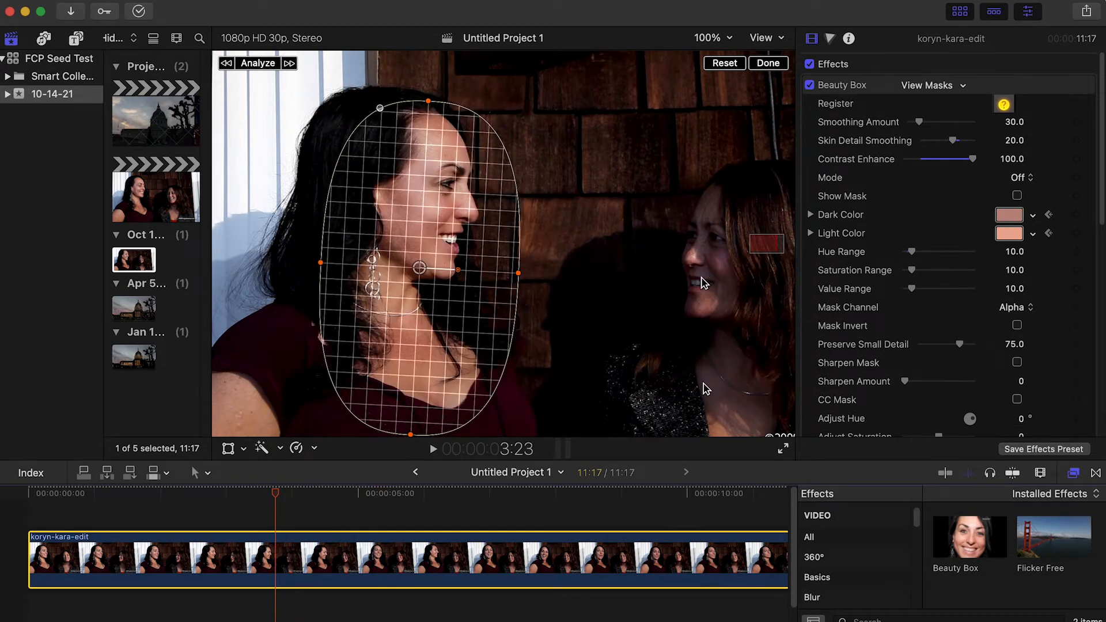
mouse_move(685, 325)
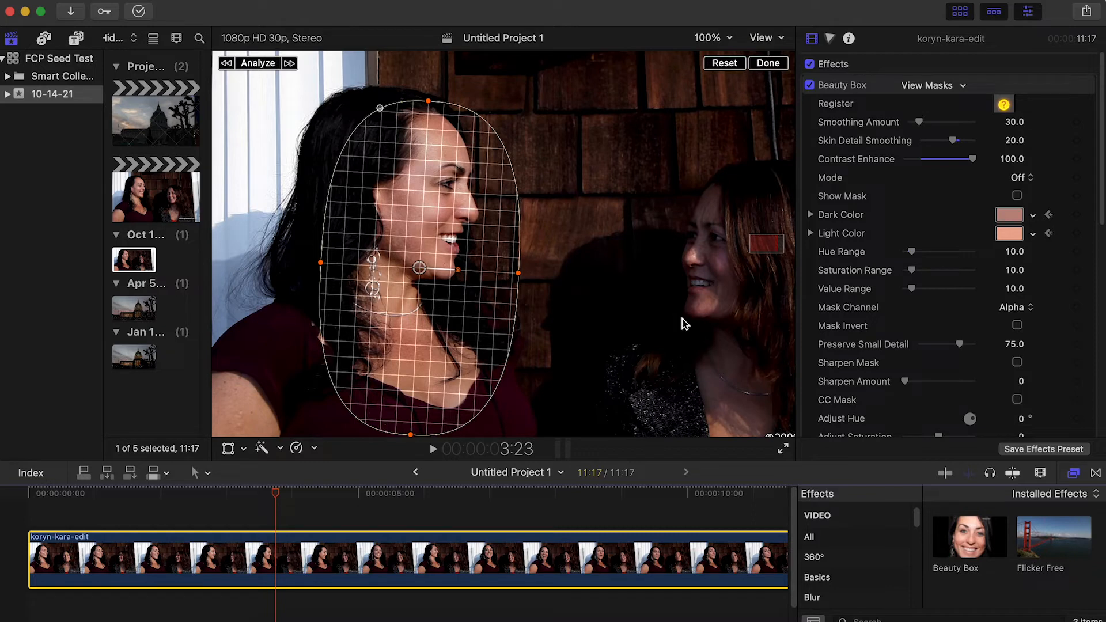
mouse_move(694, 338)
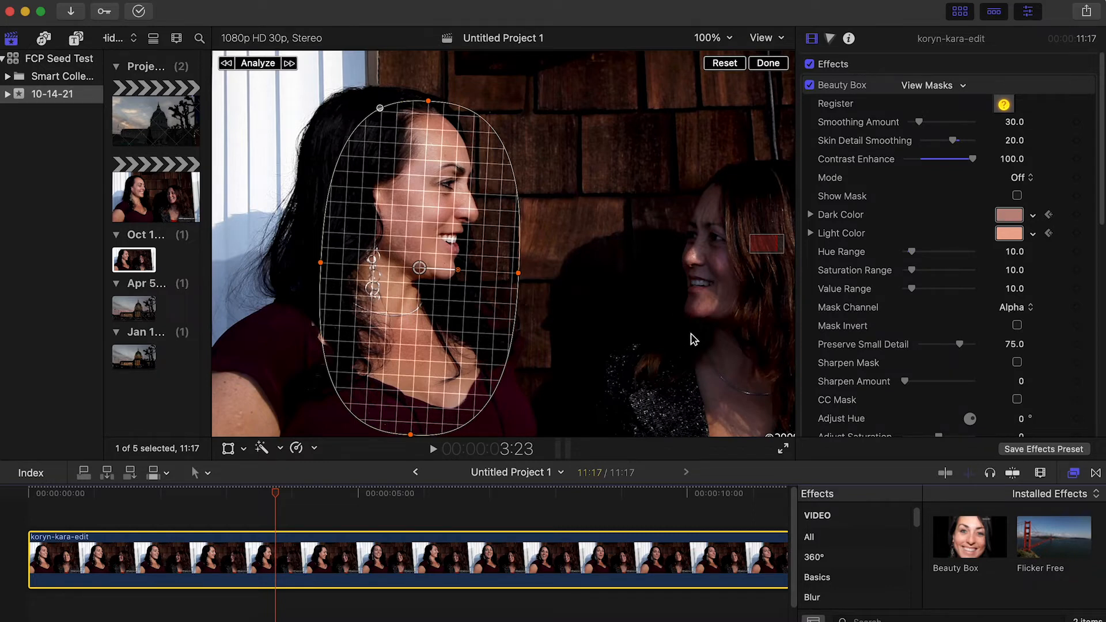
mouse_move(681, 357)
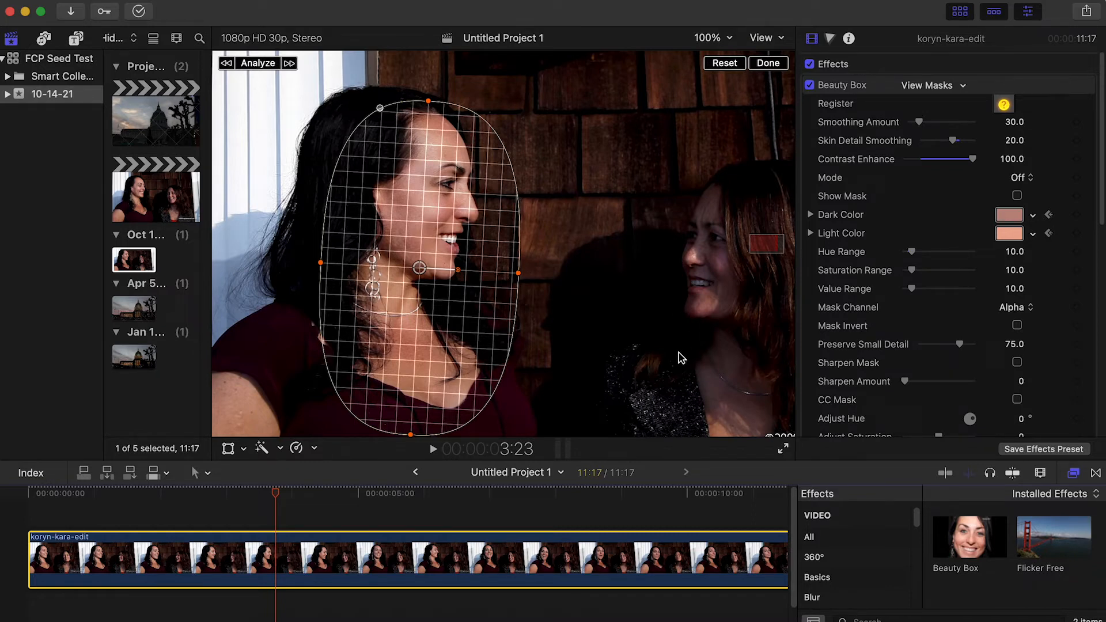
mouse_move(671, 362)
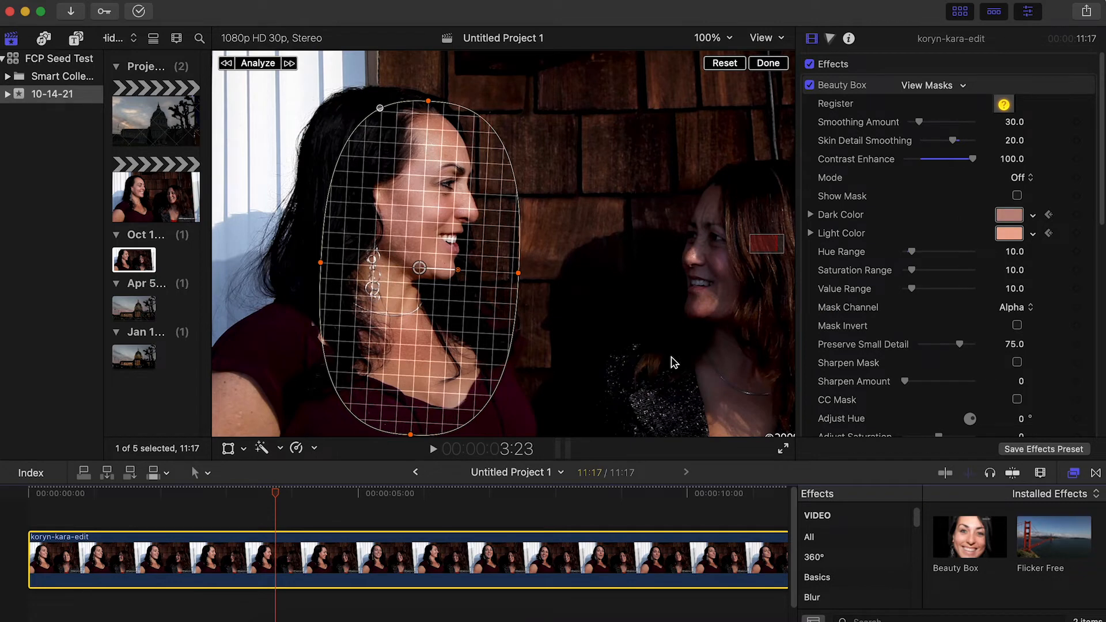
mouse_move(677, 372)
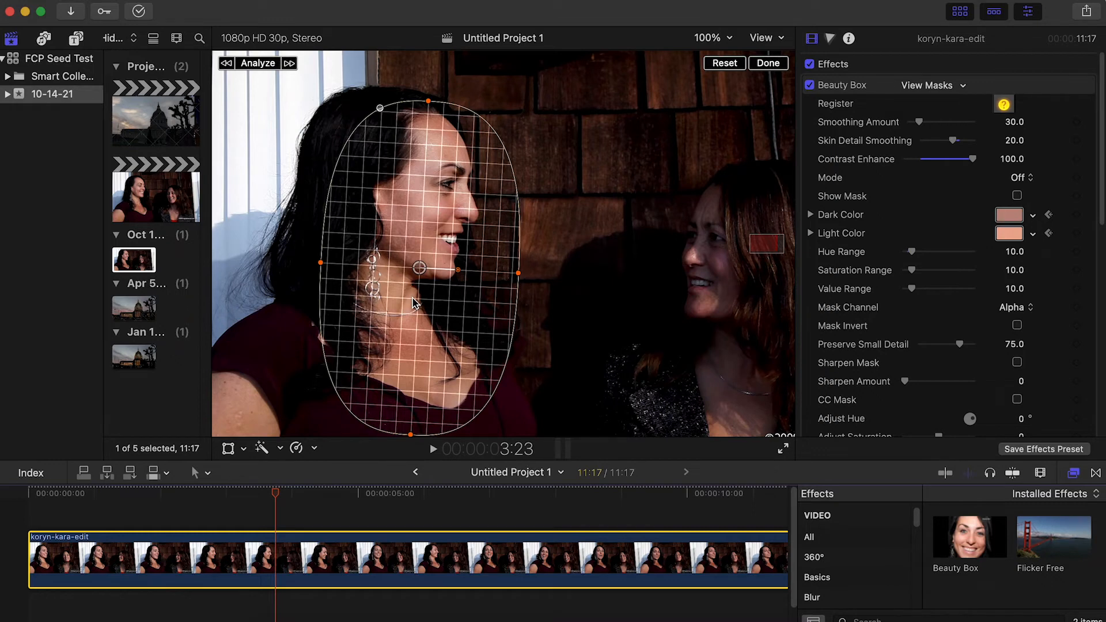
mouse_move(462, 291)
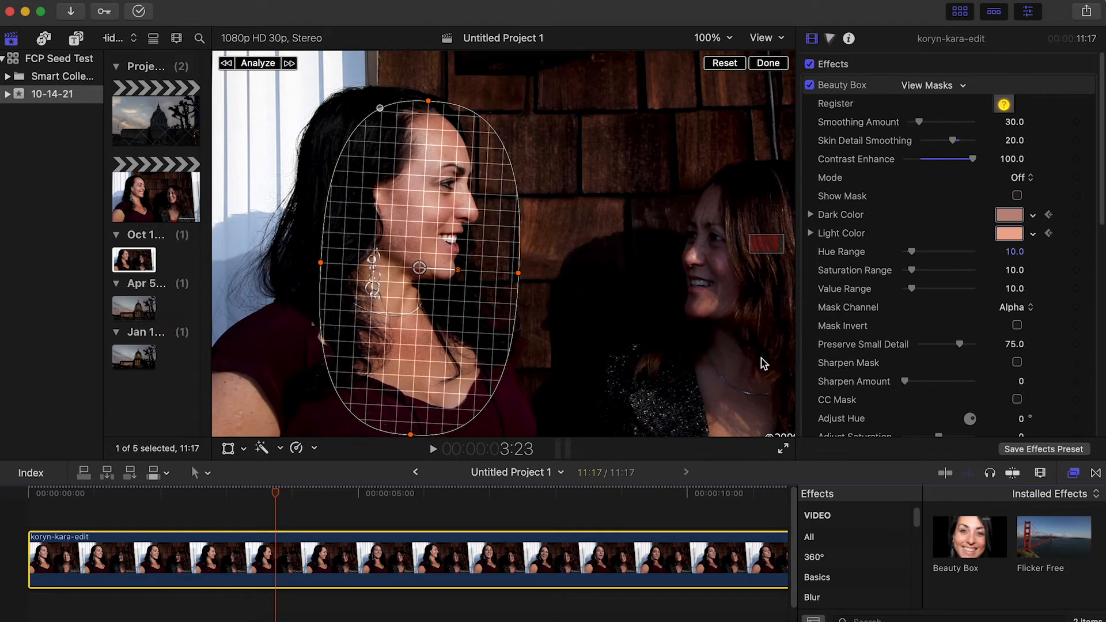
mouse_move(761, 388)
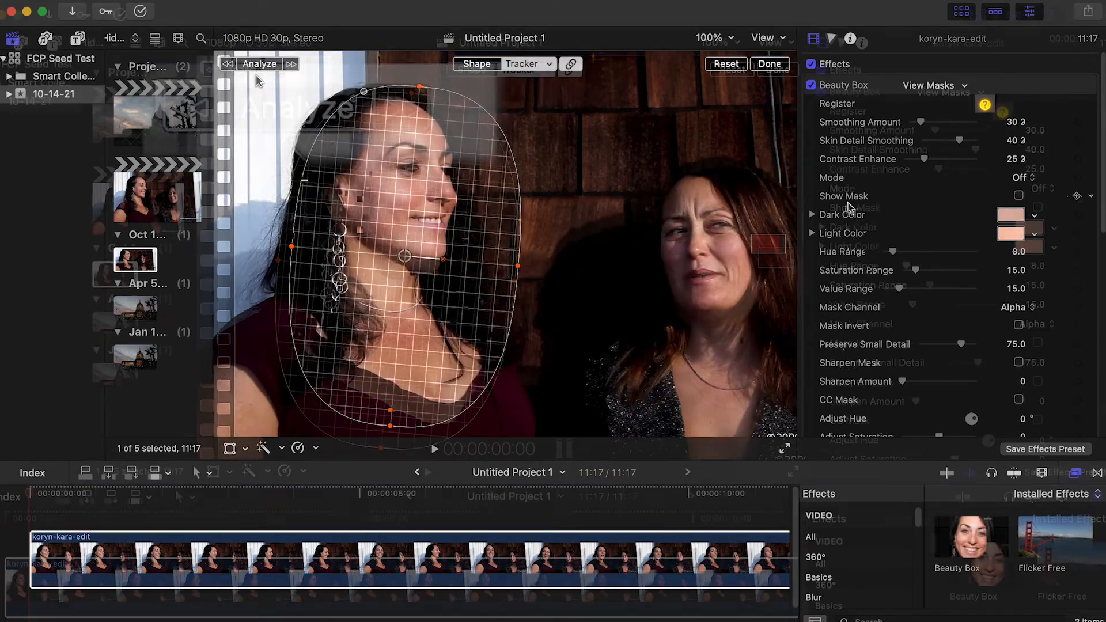
Re-track the mask and run Analyze Frame to resample the left woman's skin tones
click(259, 63)
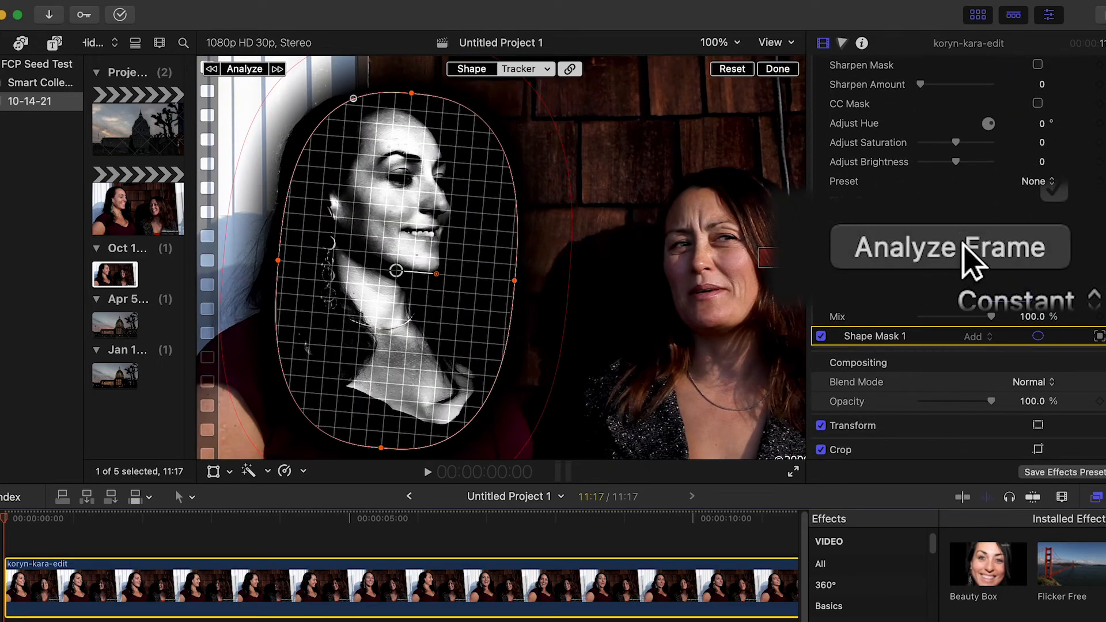
click(948, 247)
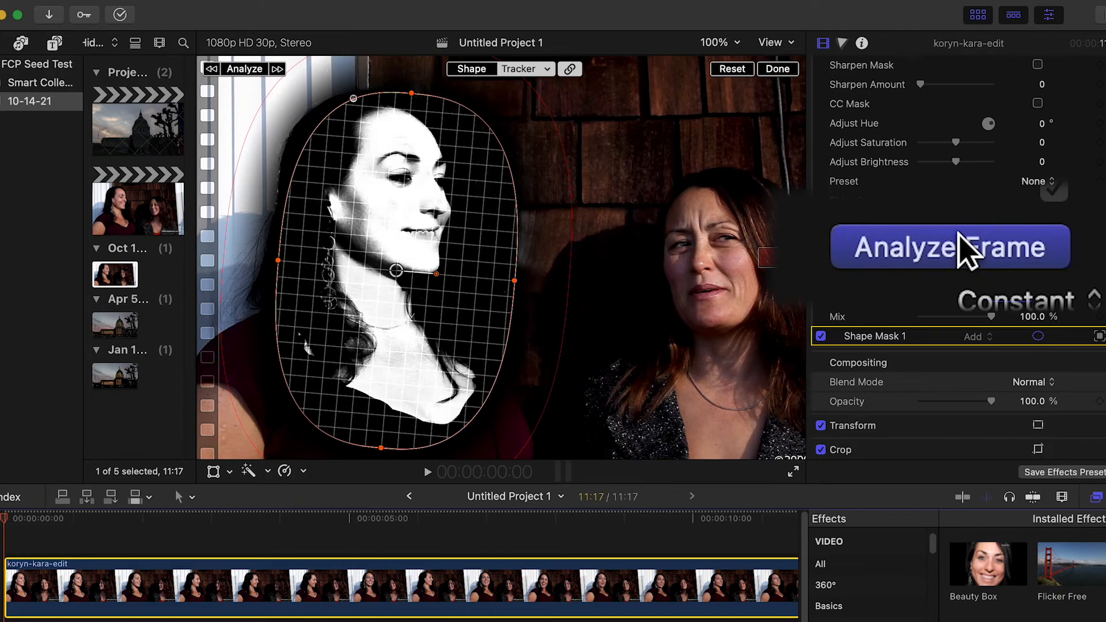
click(949, 246)
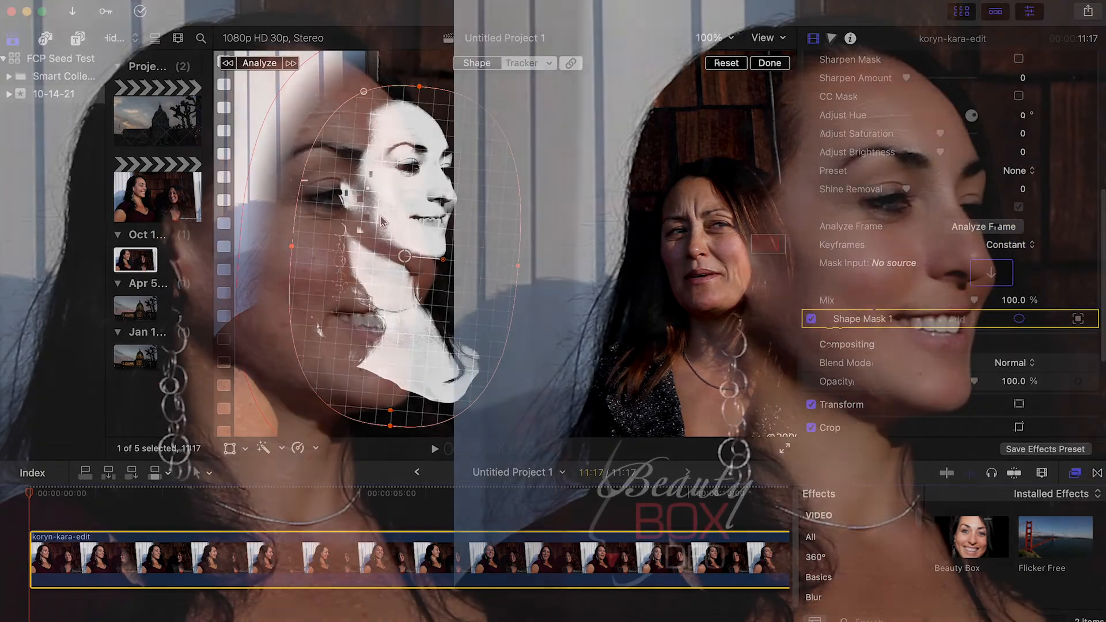